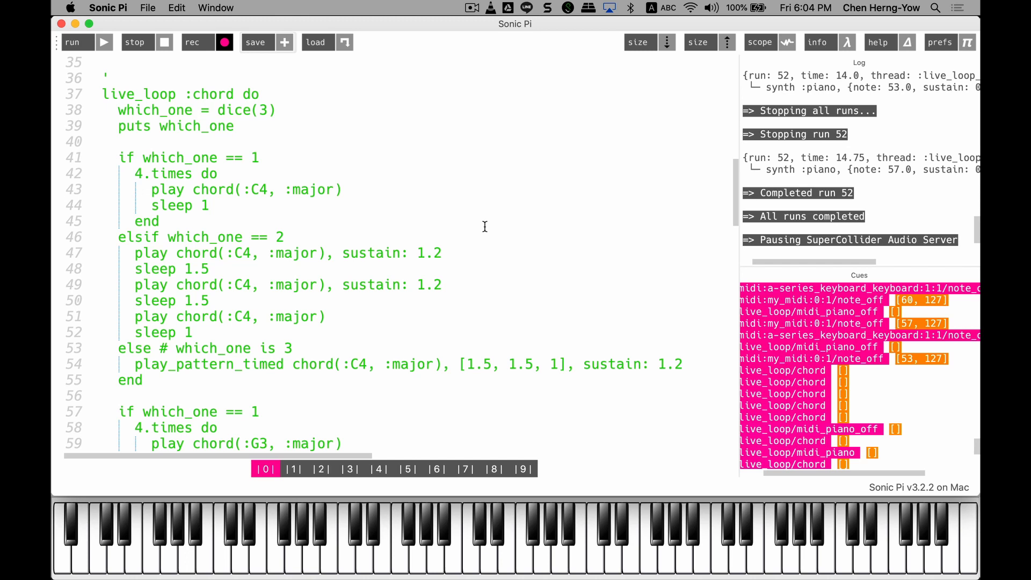
Step: Scroll through the buffer to review the my_chord definition and the live loop
scroll("down", 3)
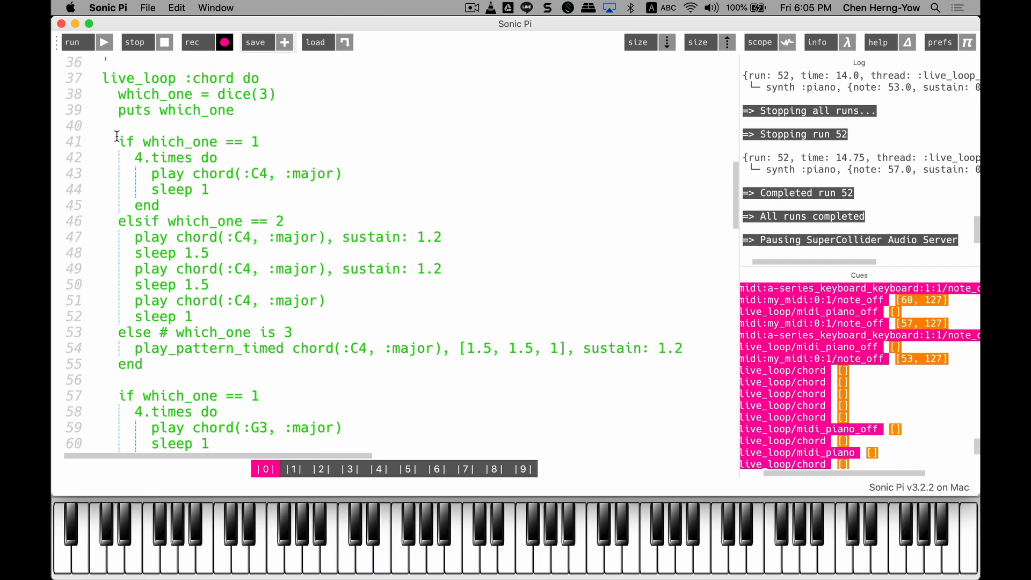
left_click(118, 141)
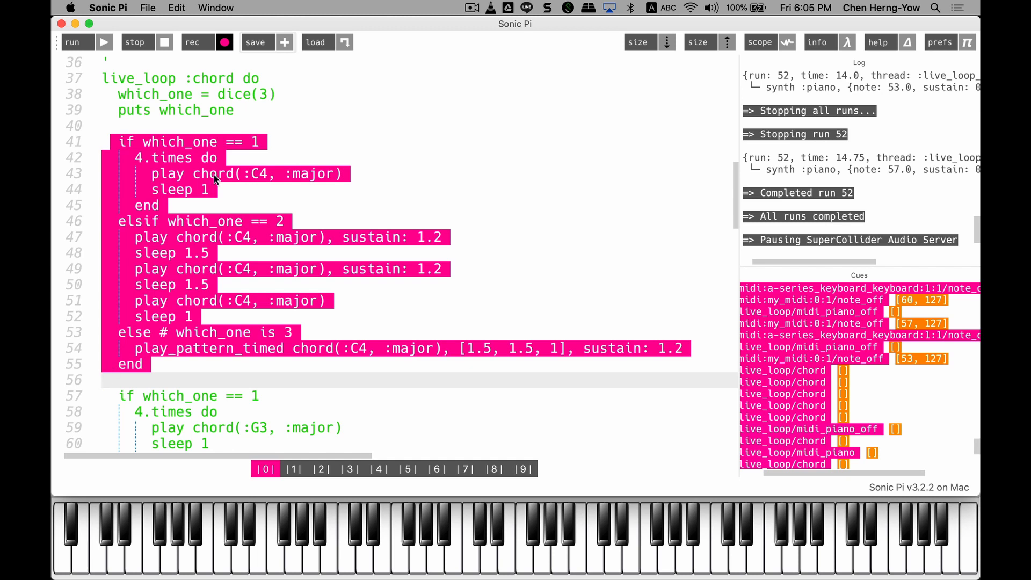
mouse_move(256, 173)
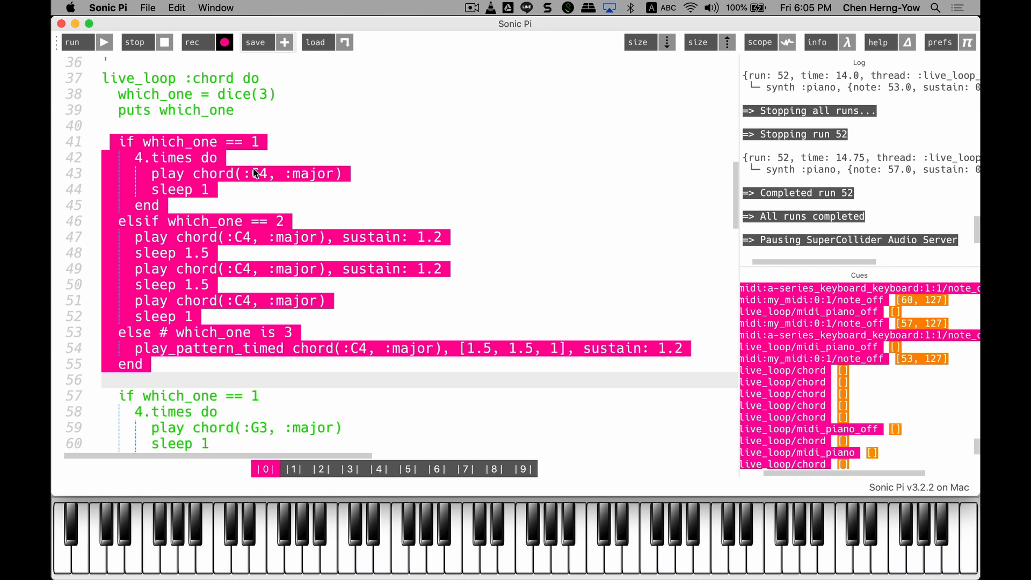
mouse_move(248, 190)
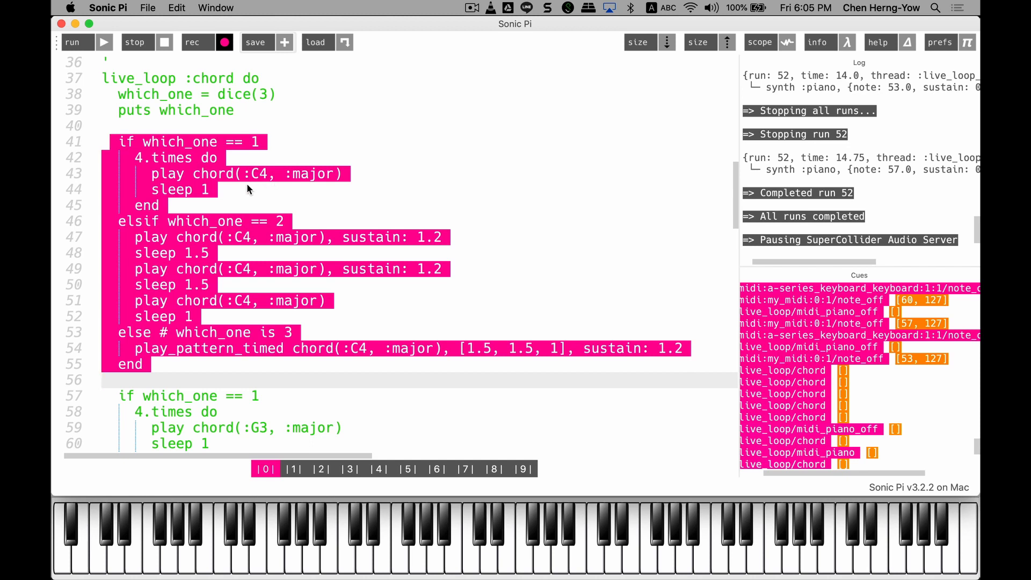
mouse_move(267, 223)
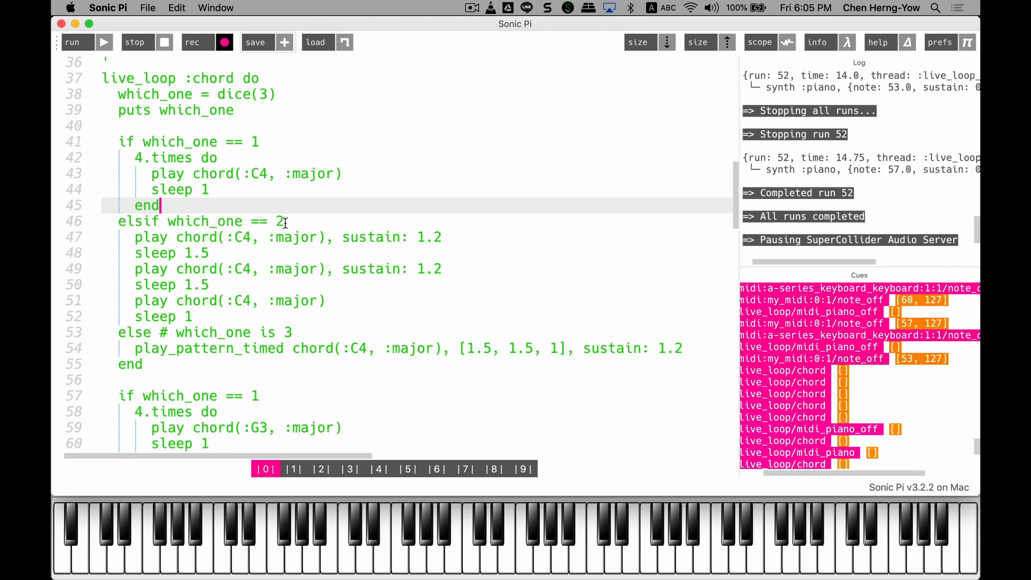
mouse_move(281, 230)
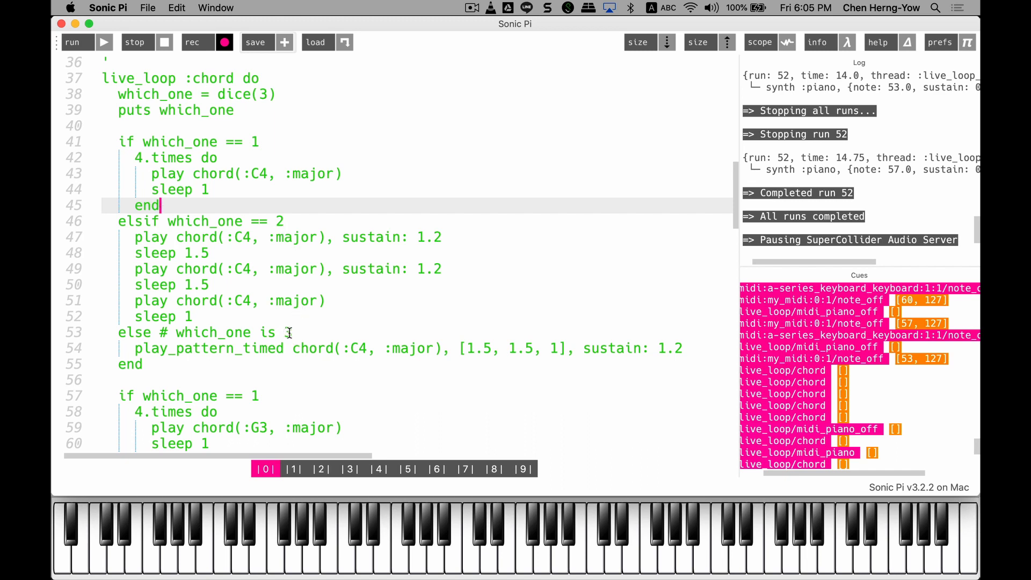
scroll("down", 3)
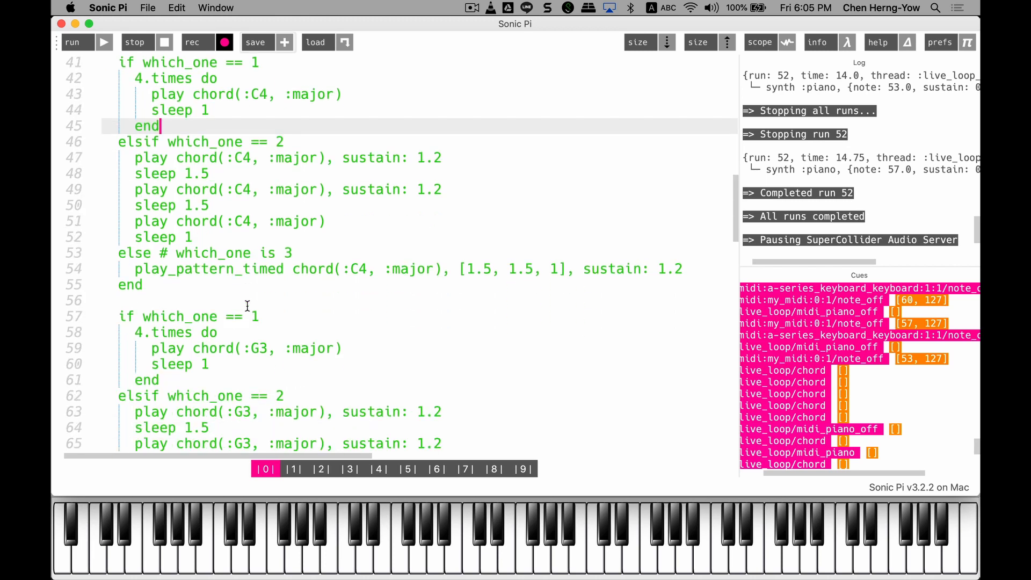
scroll("down", 3)
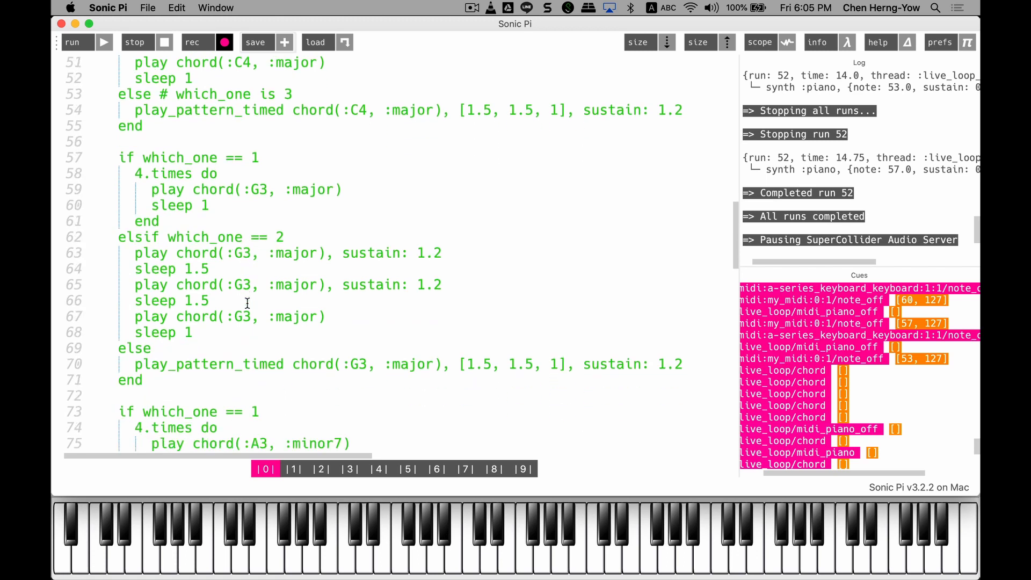
scroll("down", 3)
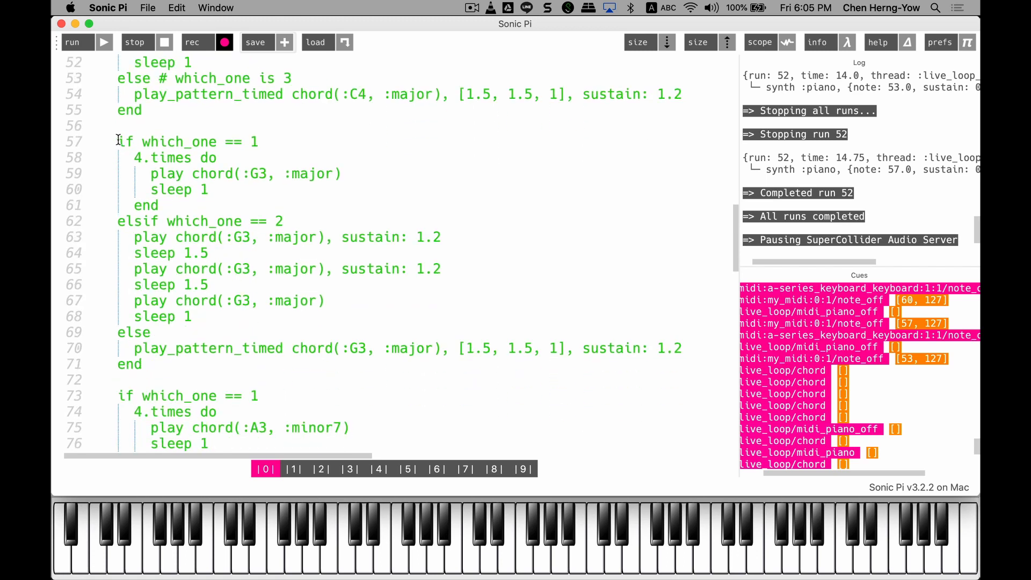
mouse_move(262, 177)
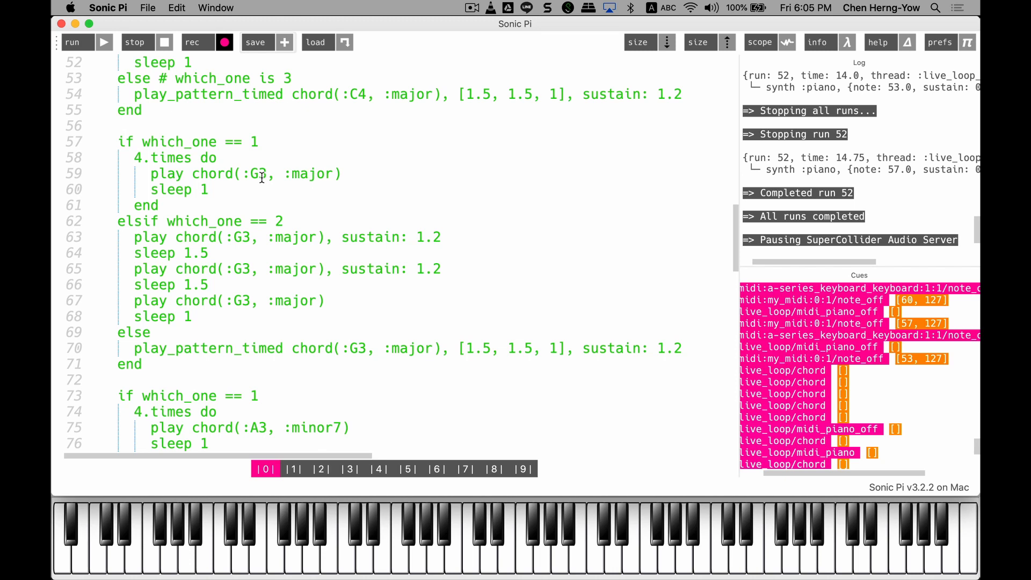
scroll("down", 3)
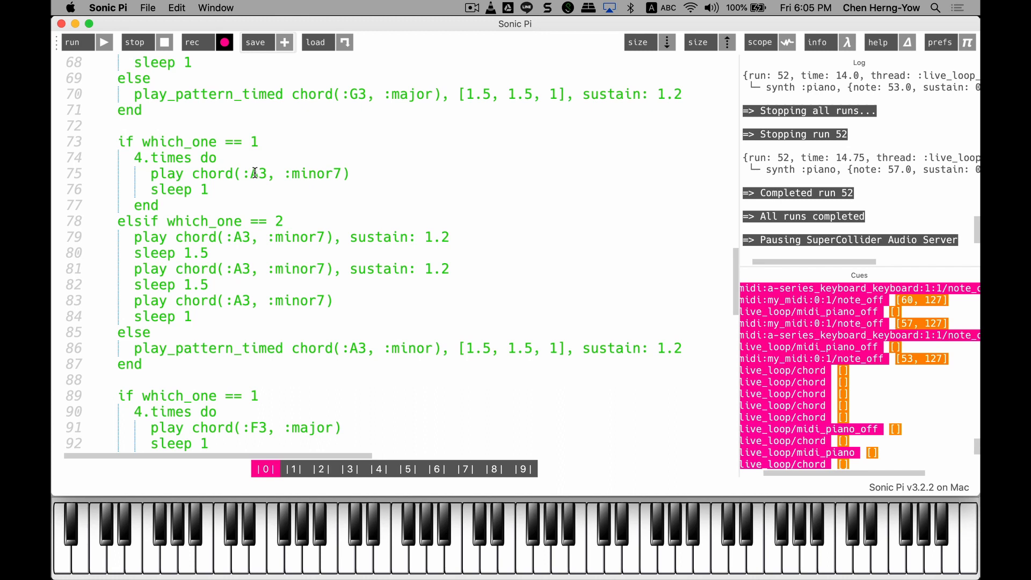
scroll("down", 3)
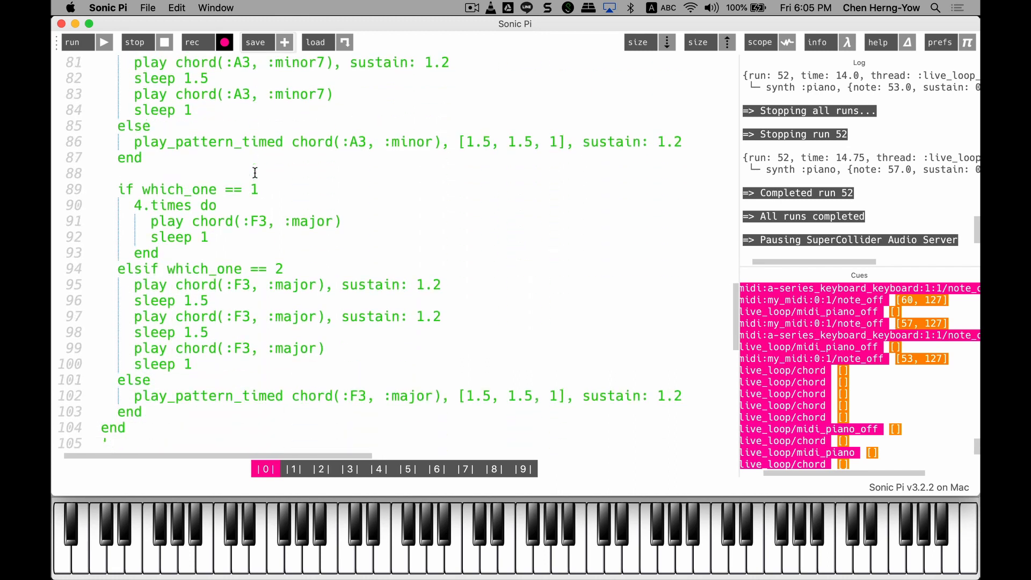
scroll("down", 3)
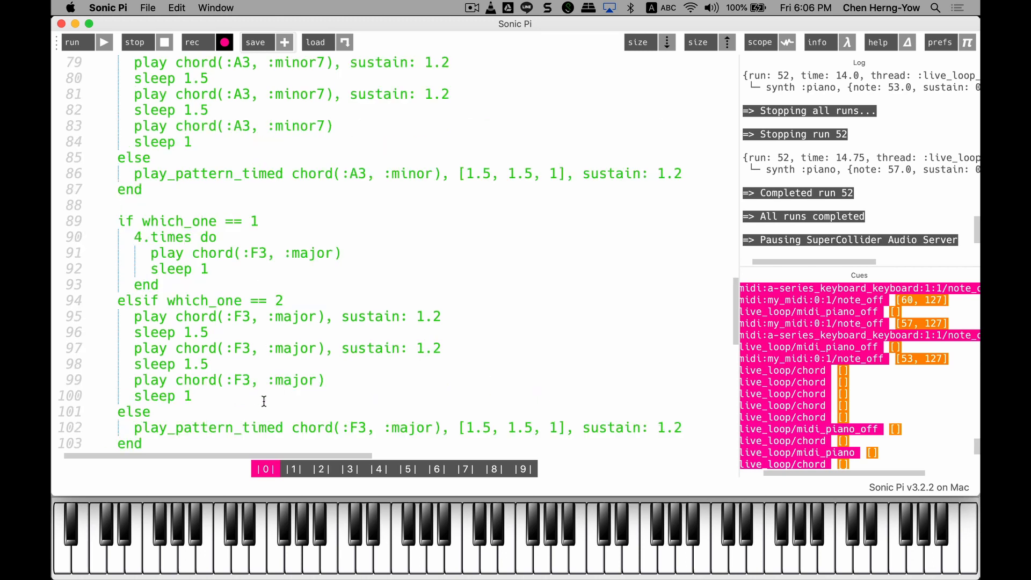
scroll("up", 3)
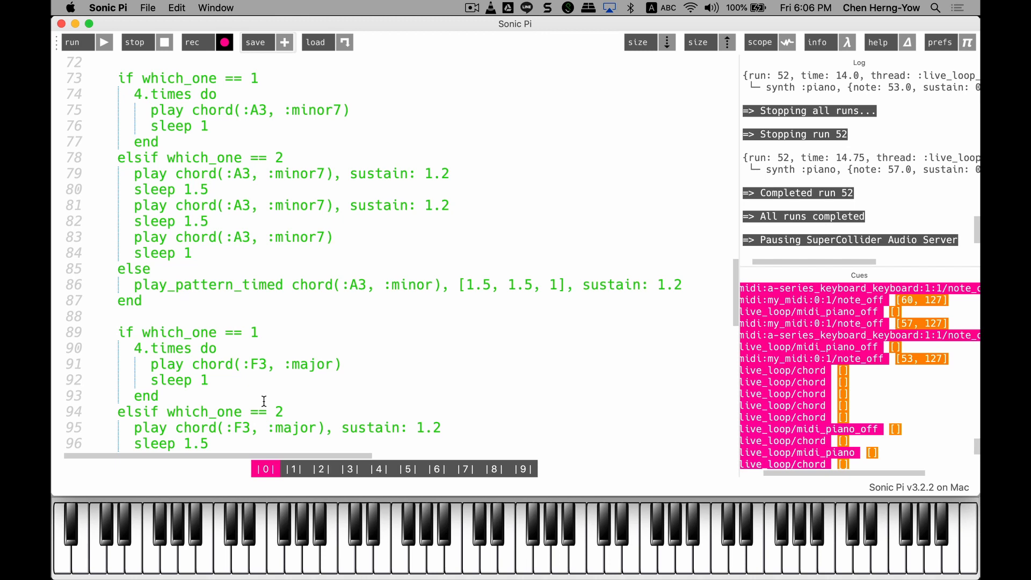
scroll("up", 3)
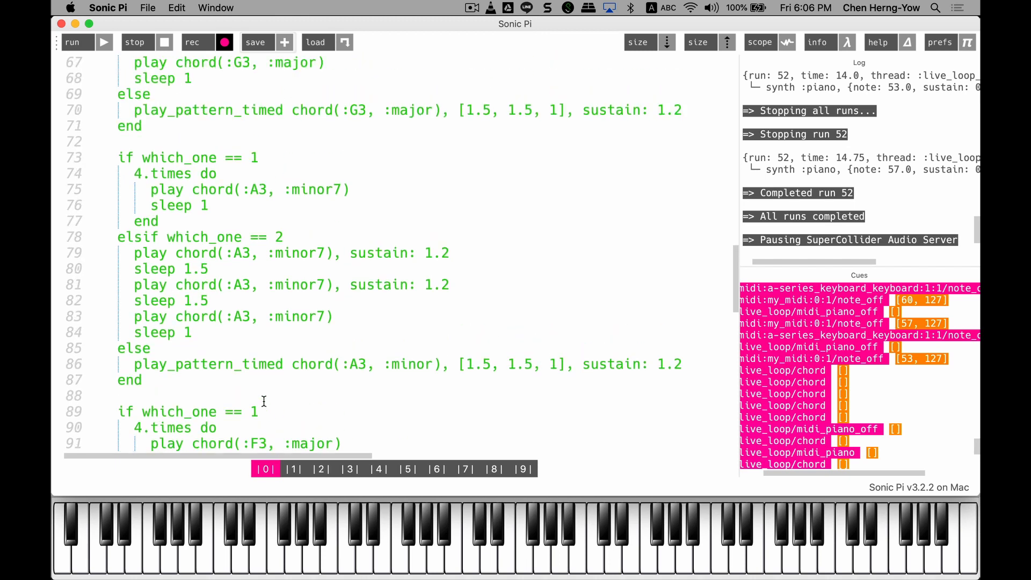
scroll("up", 3)
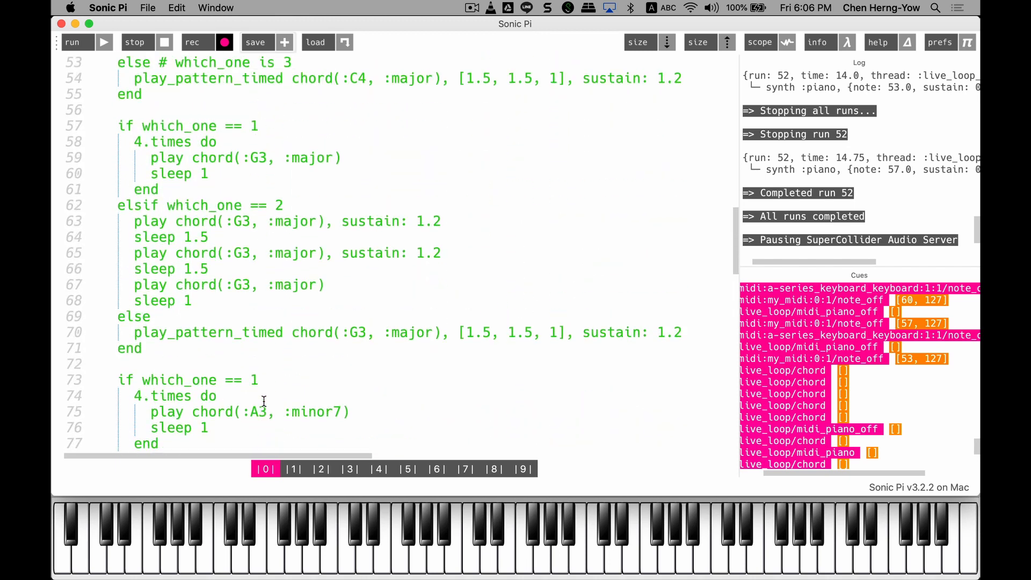
scroll("up", 3)
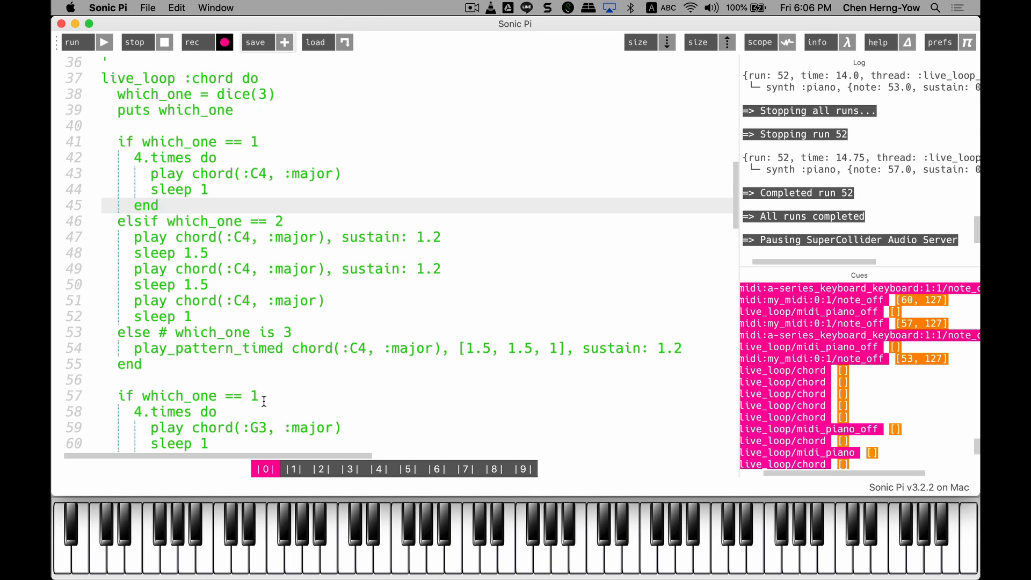
mouse_move(205, 370)
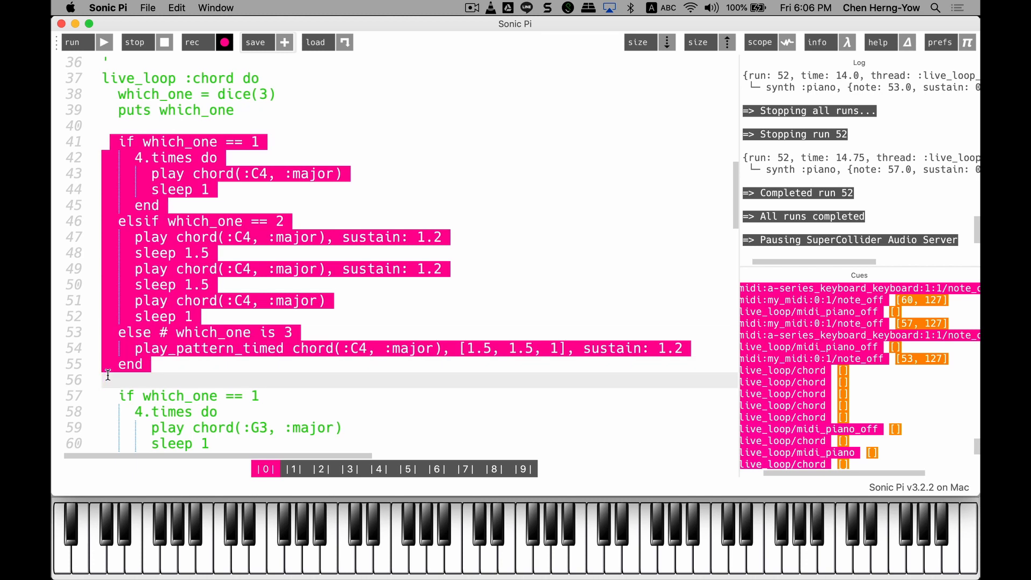
mouse_move(301, 183)
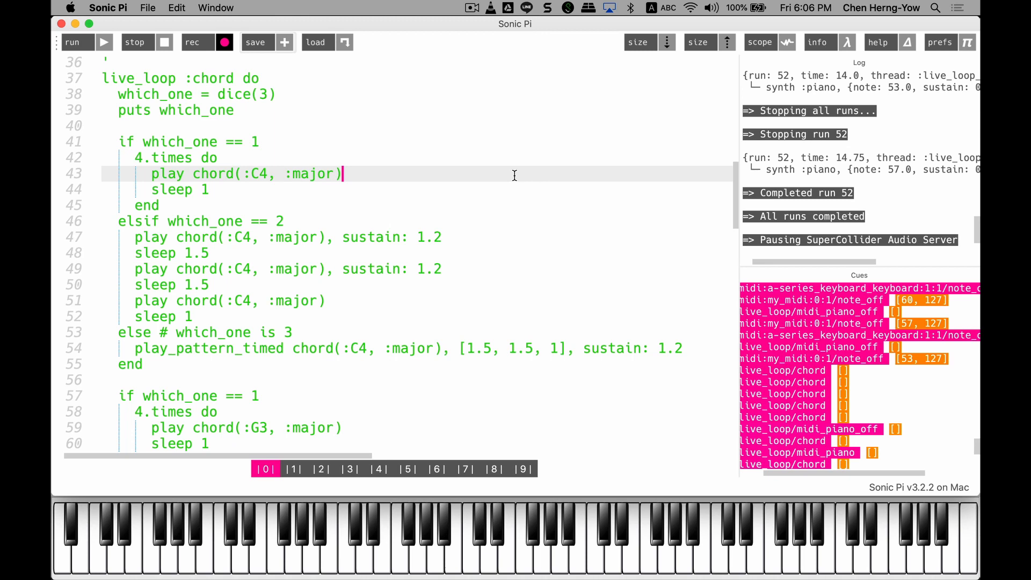
mouse_move(256, 142)
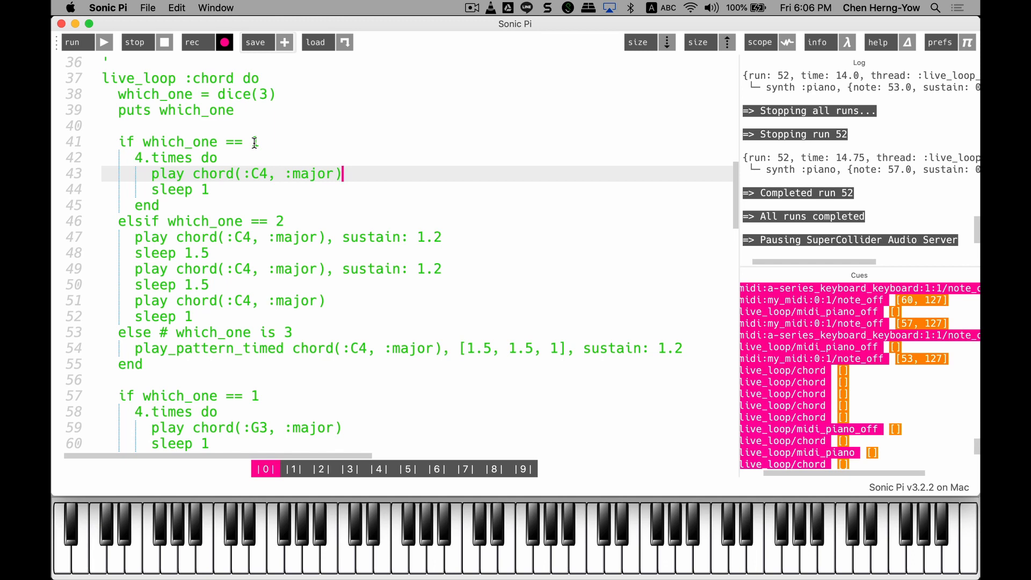
scroll("up", 3)
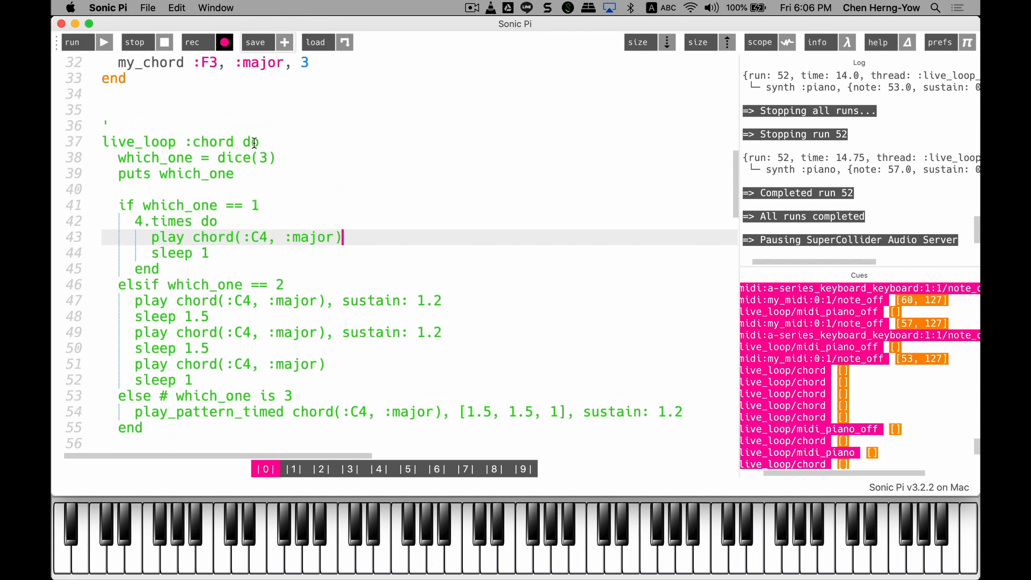
scroll("up", 3)
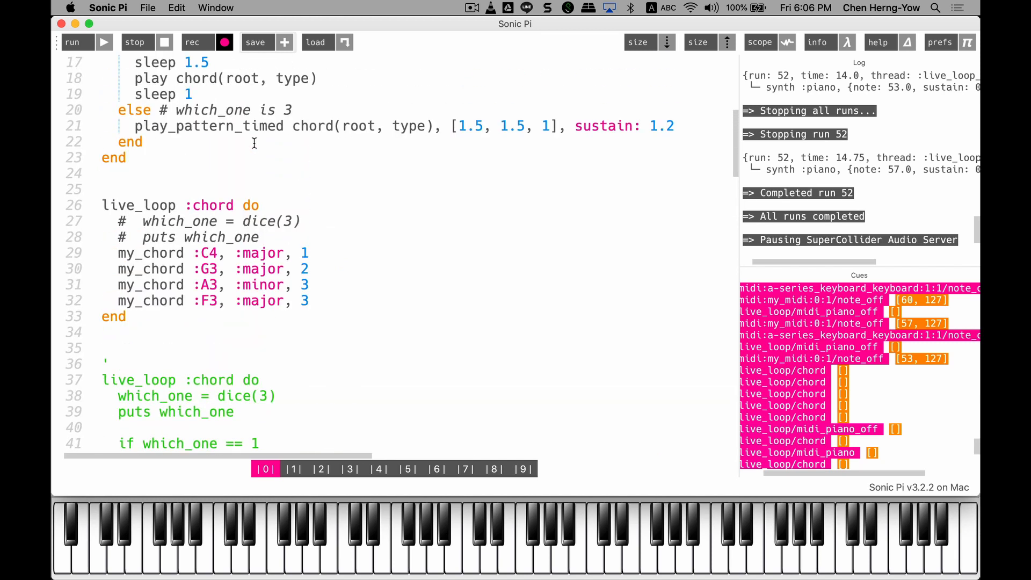
scroll("up", 3)
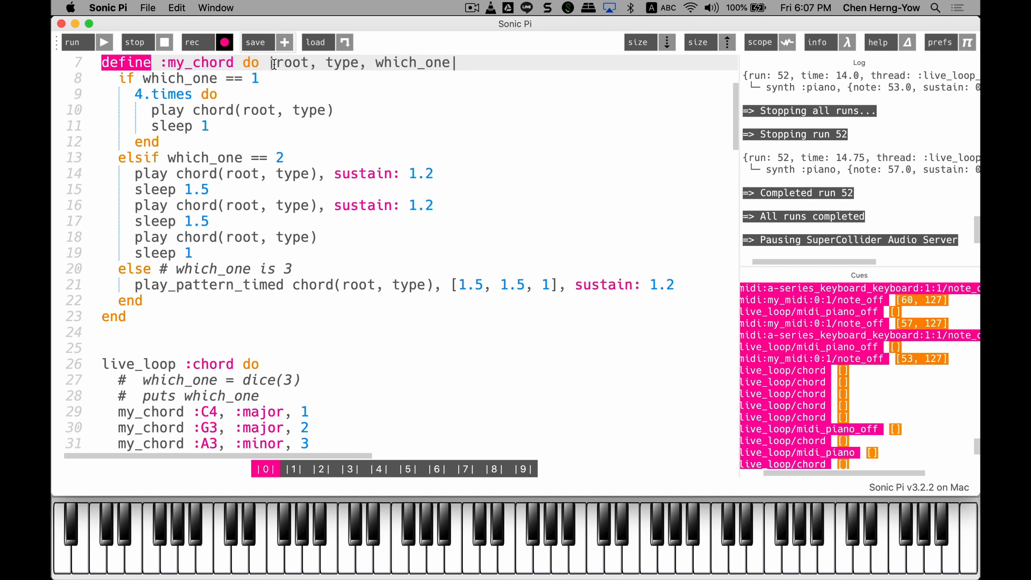
Step: Inspect the my_chord definition's root and type parameters and its body
left_click(461, 62)
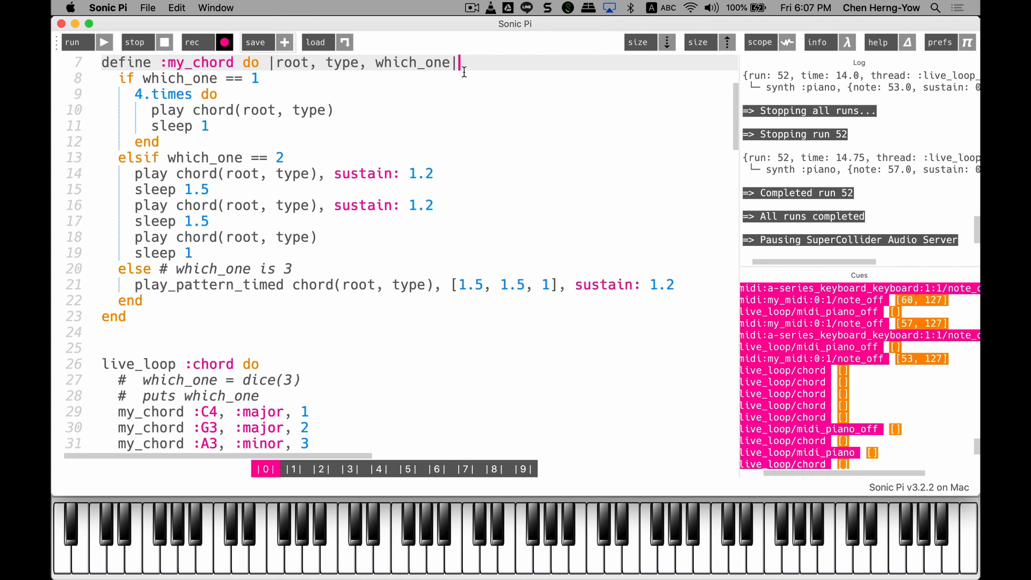
mouse_move(298, 62)
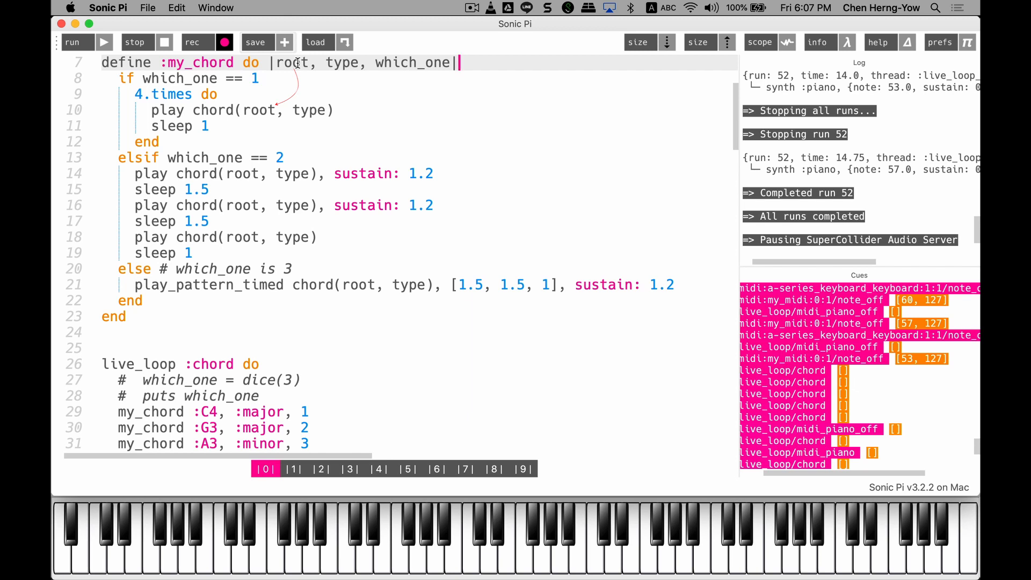
double_click(293, 62)
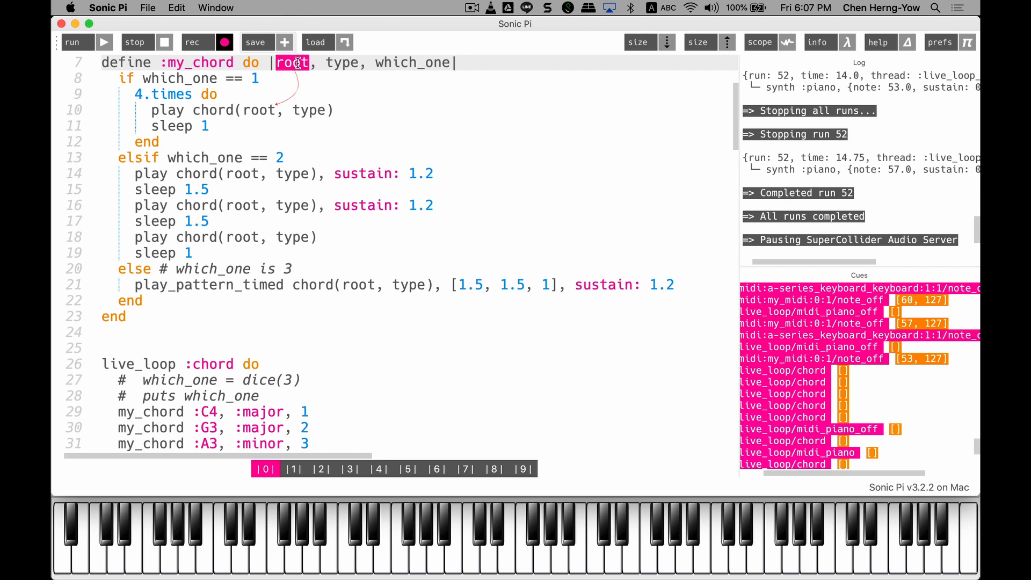
double_click(341, 63)
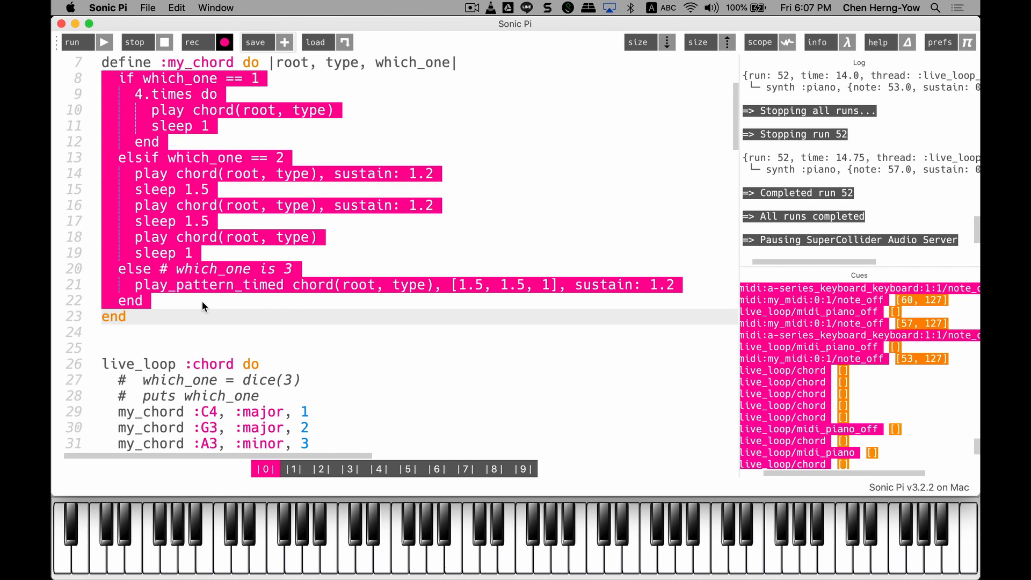
left_click(265, 127)
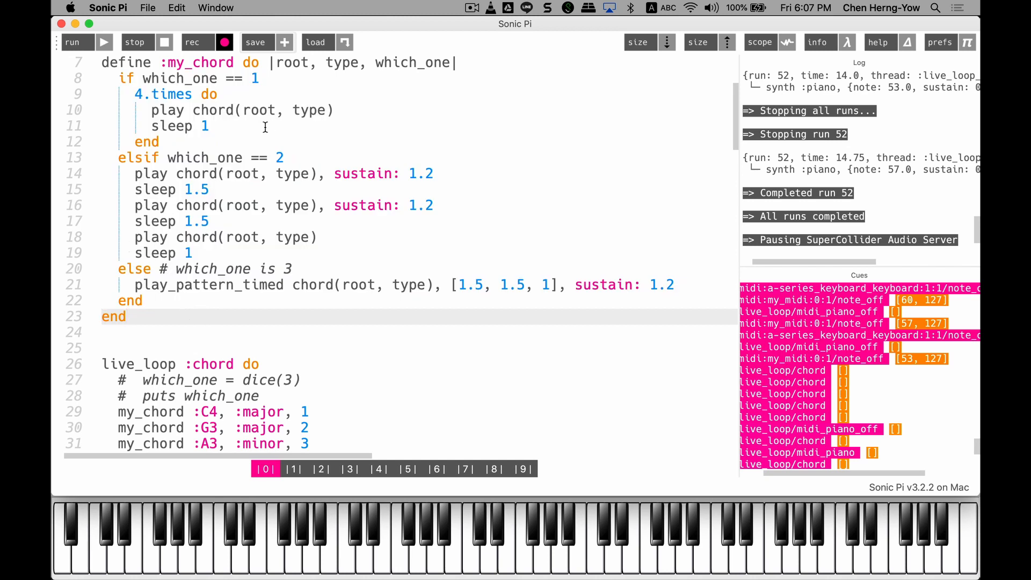
left_click(130, 315)
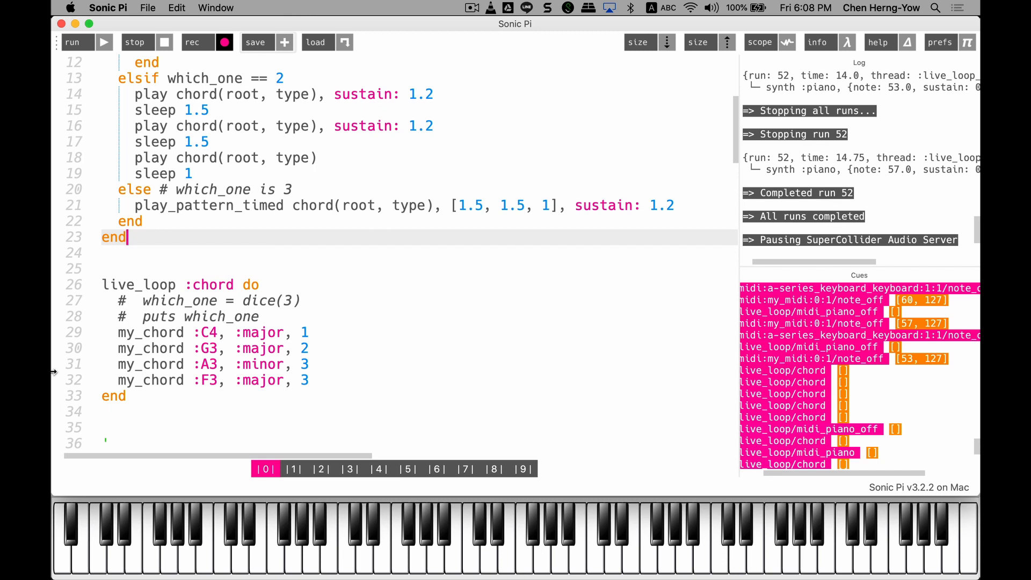
mouse_move(134, 267)
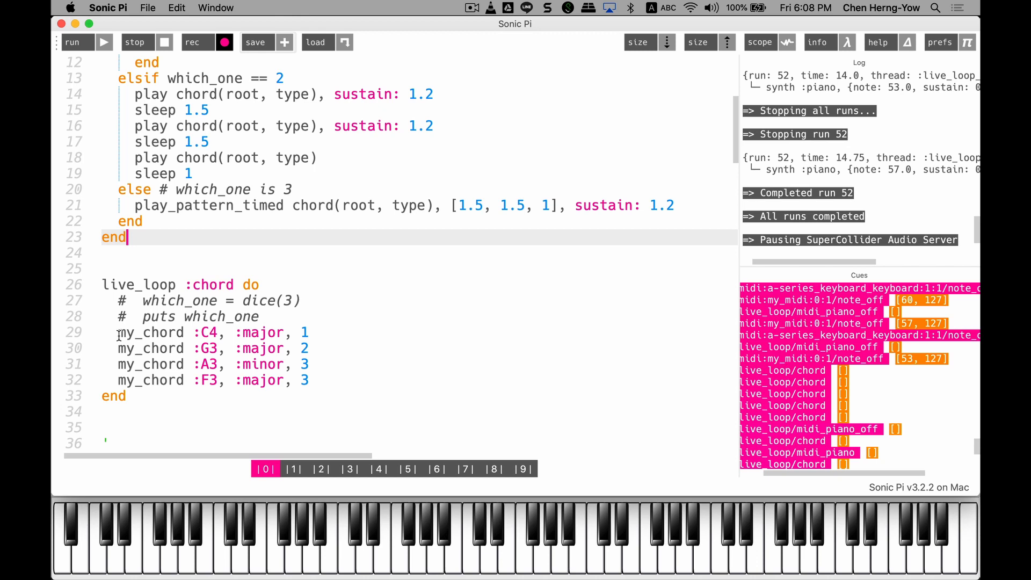
Step: Run the loop of C4, G3, A3 minor, F3 calls and select the A3 minor line
double_click(150, 332)
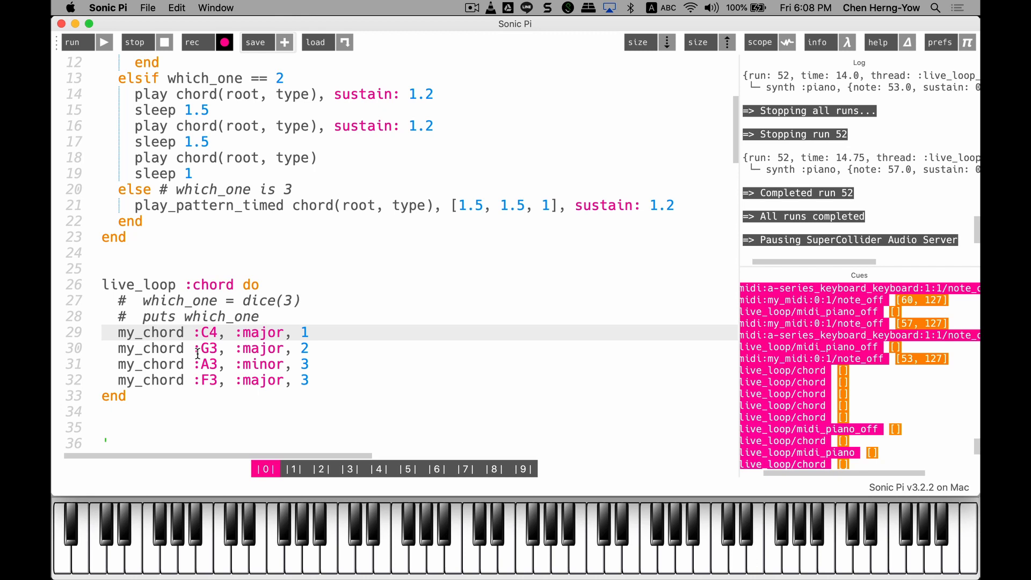
mouse_move(310, 347)
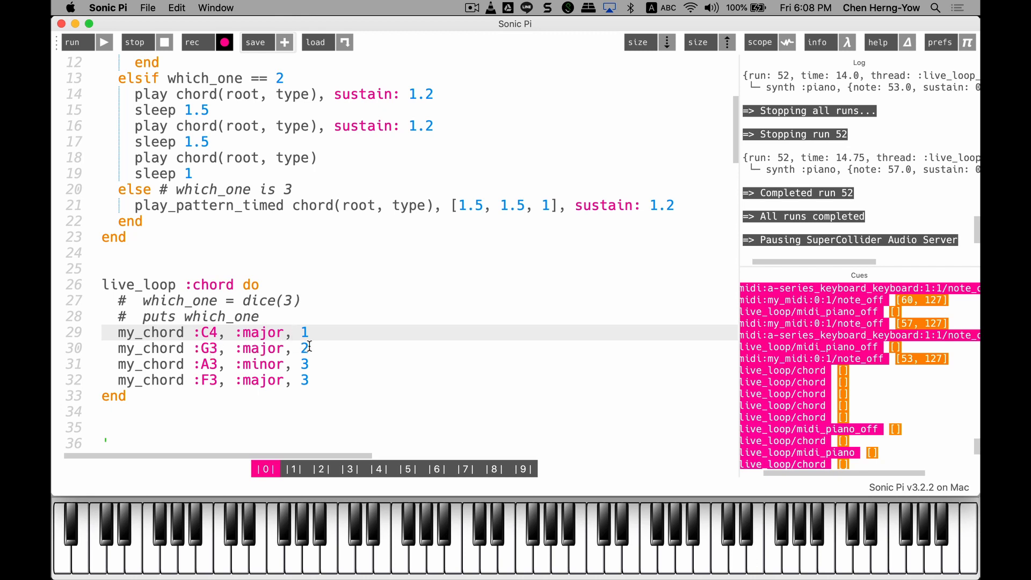
left_click(310, 349)
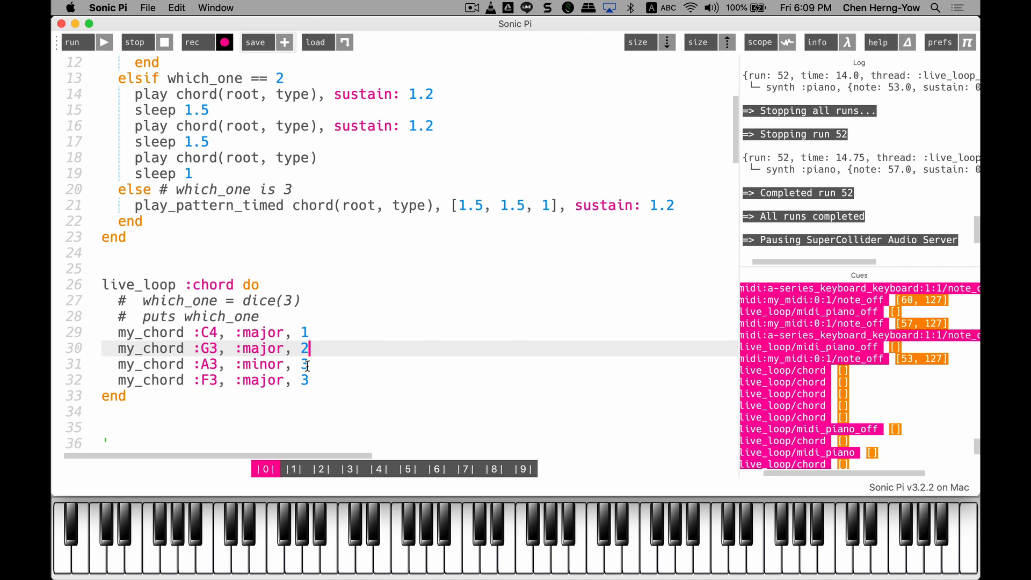
mouse_move(200, 380)
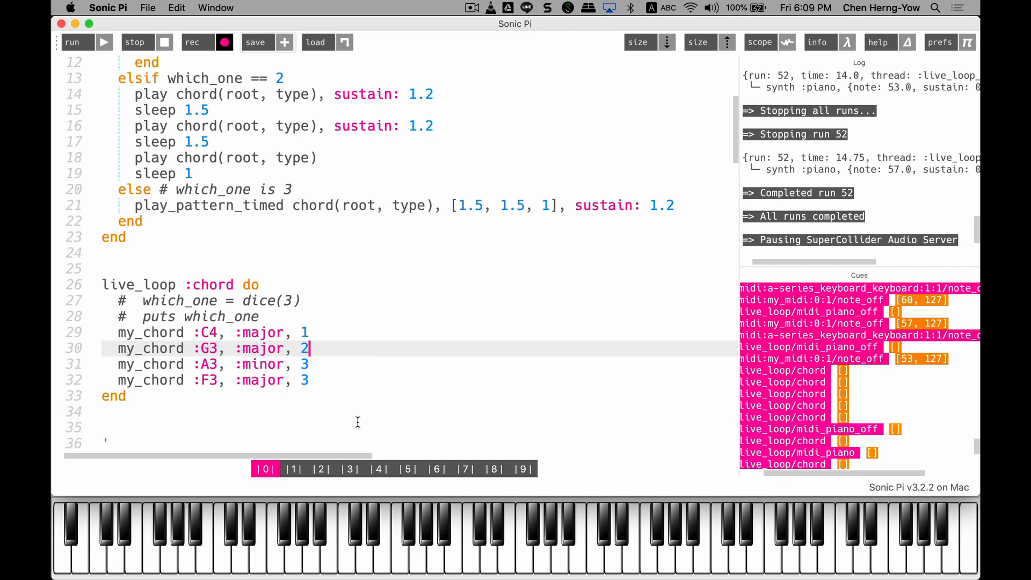
left_click(74, 41)
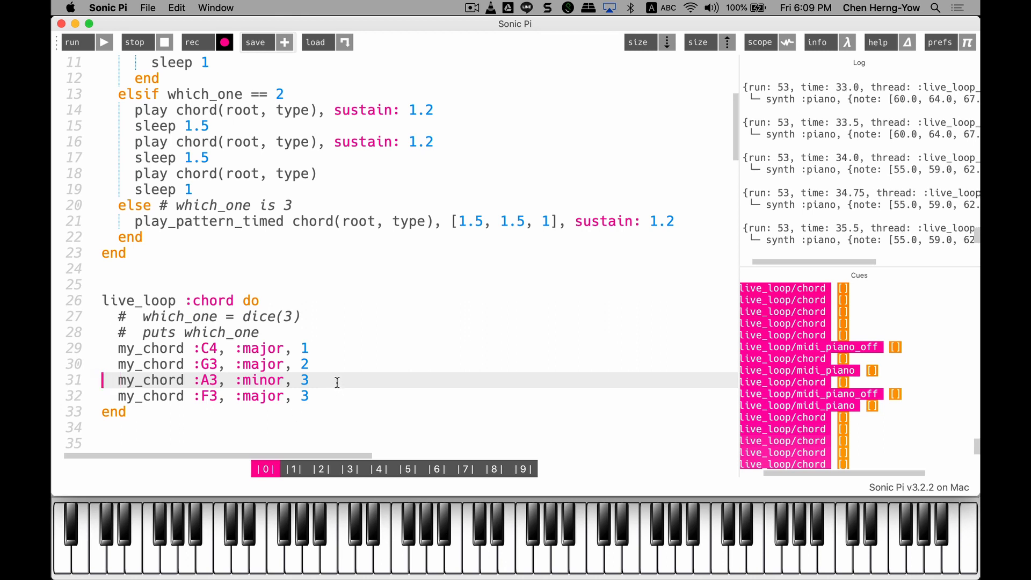
triple_click(197, 381)
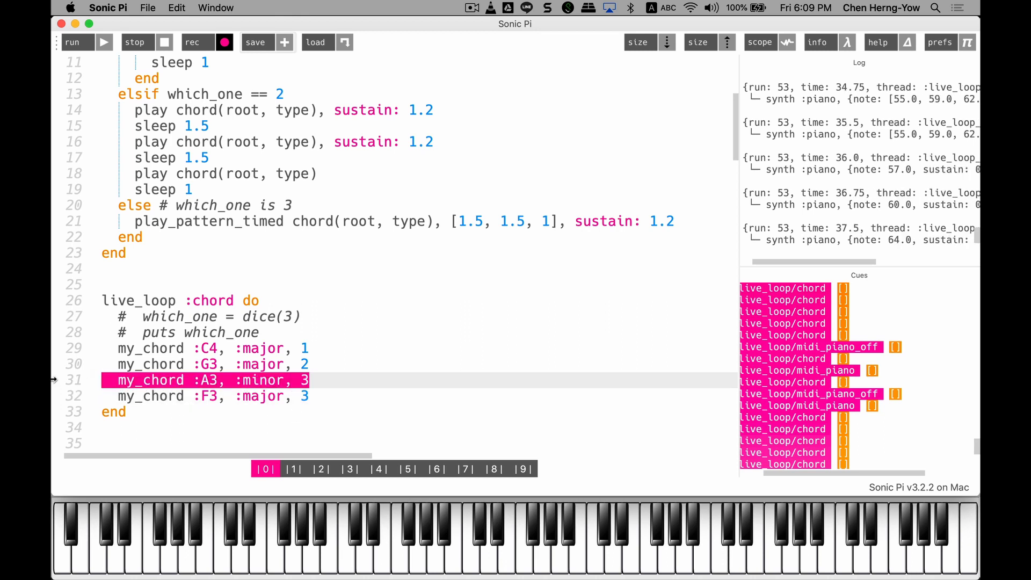
Step: Move the A3 minor line after C4 and F3 ahead of G3, closing the gap left behind
key("Delete")
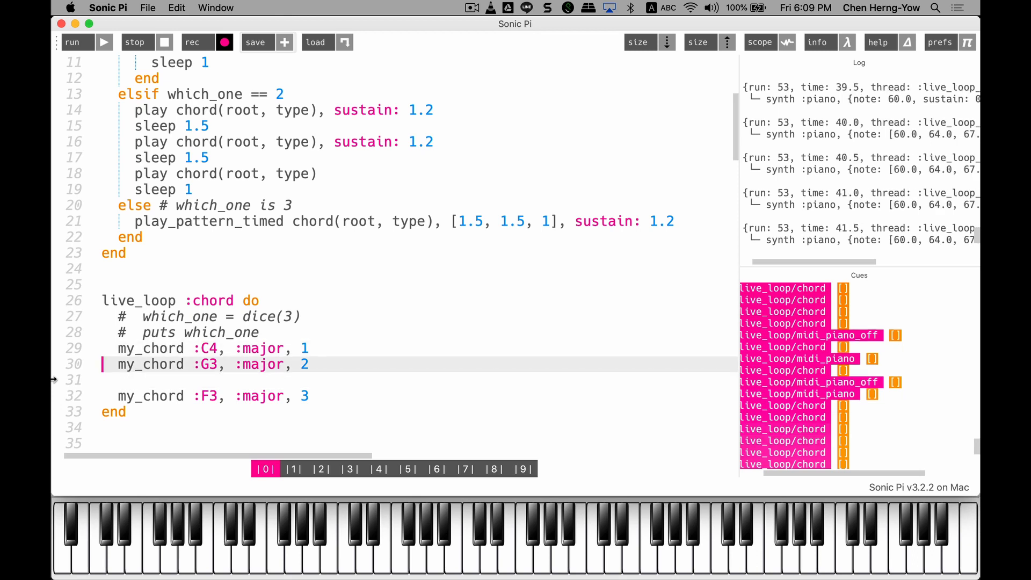
type("my_chord :A3, :minor, 3")
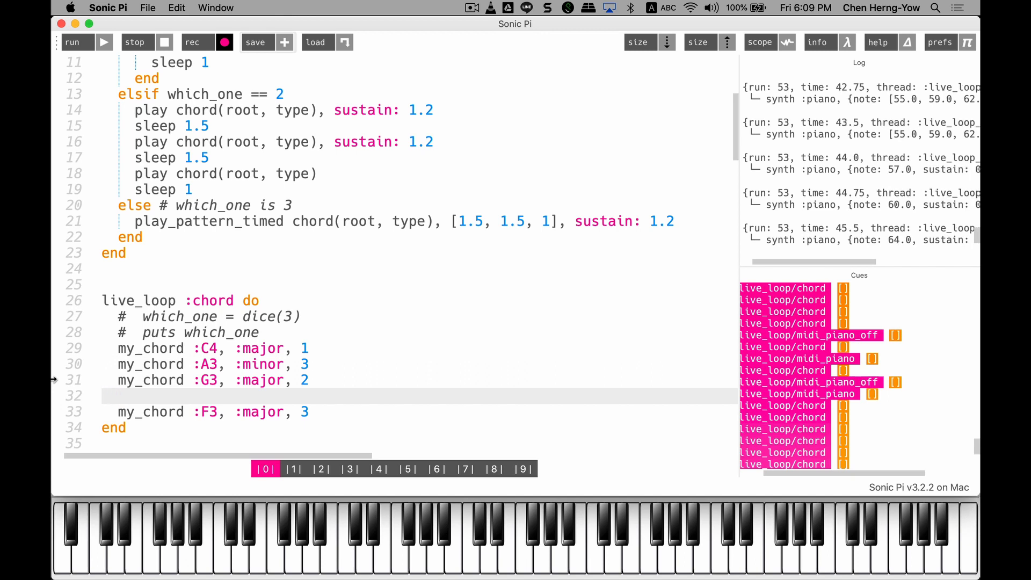
key("Backspace")
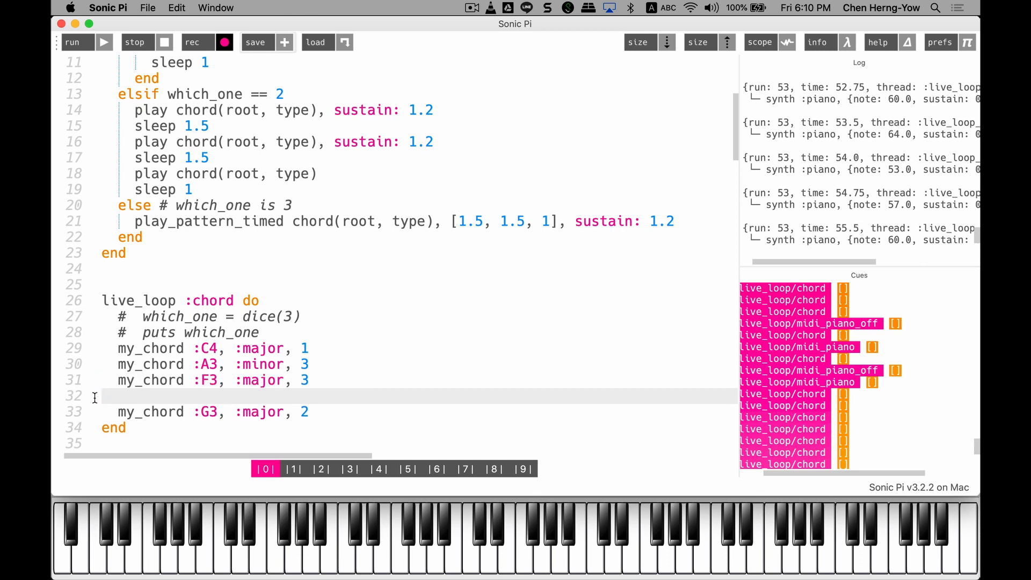
key("backspace")
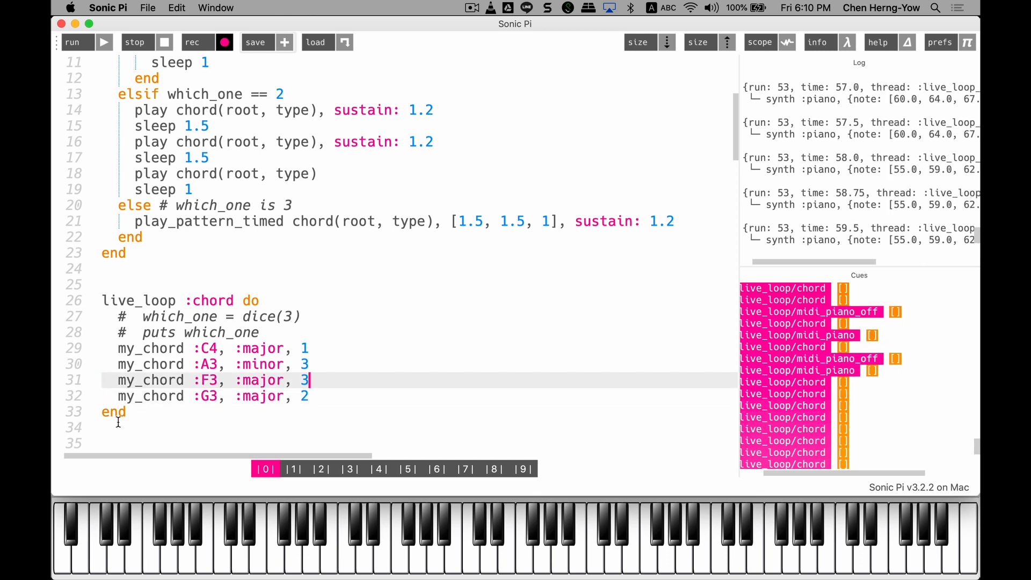
left_click(74, 42)
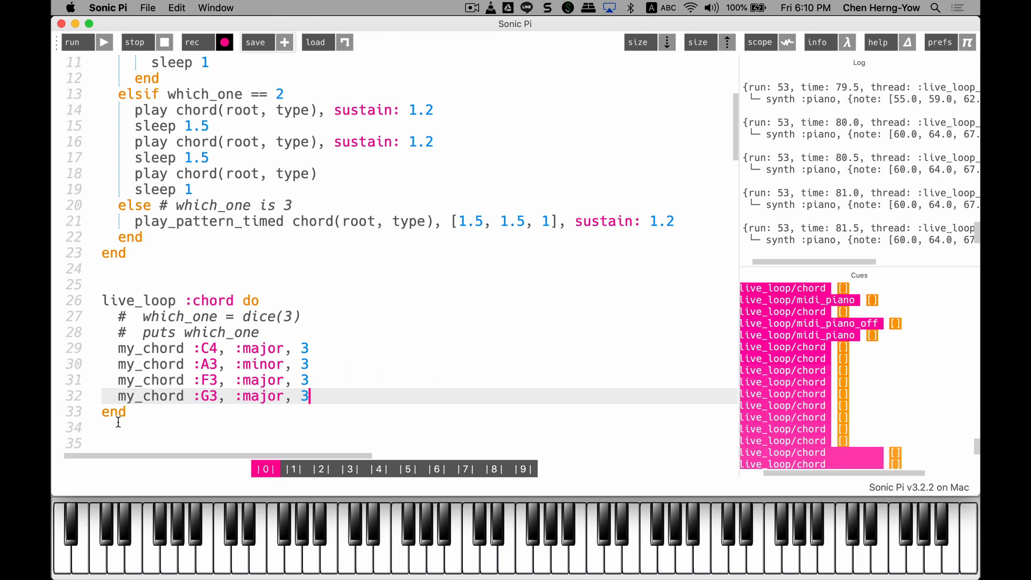
left_click(72, 42)
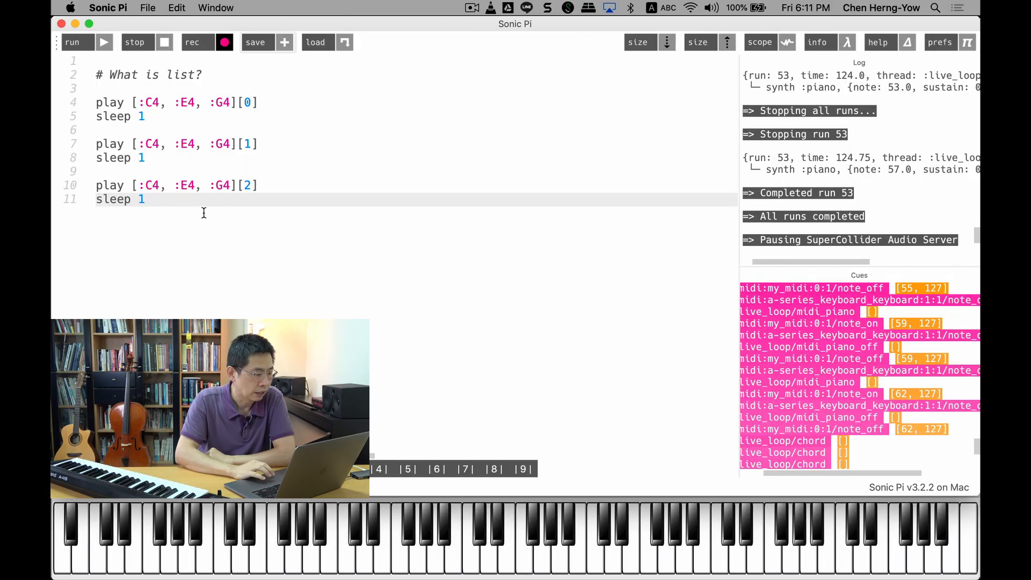
mouse_move(74, 206)
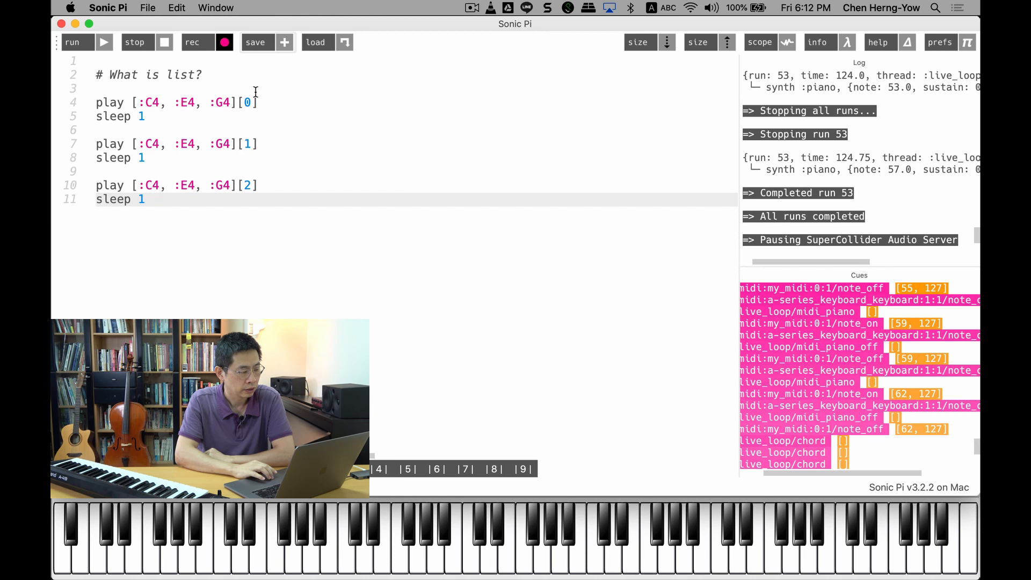
Step: Highlight list index 0 and the E4 element while running the example playing 60, 64, 67
left_click(236, 102)
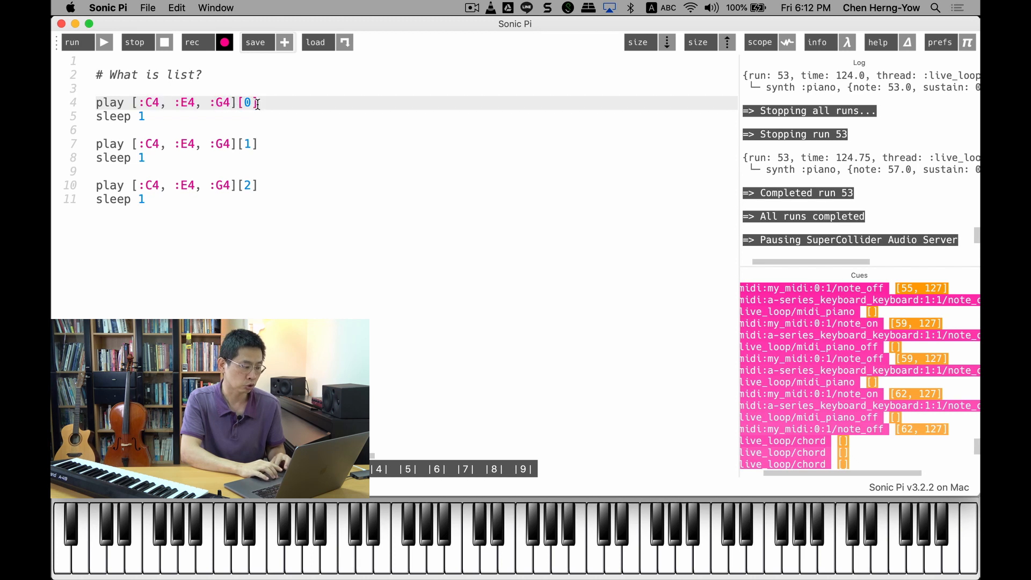
double_click(248, 103)
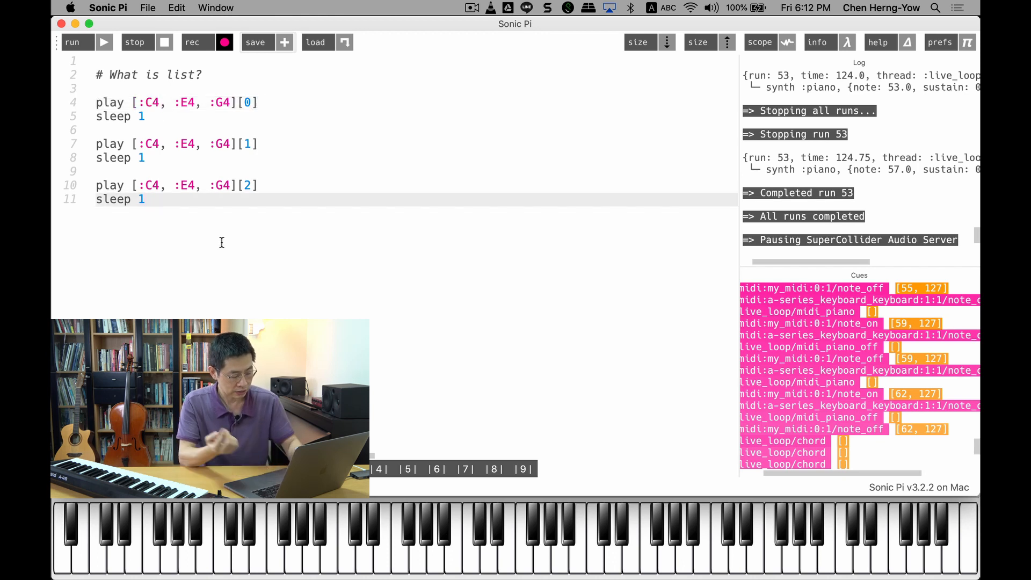
left_click(71, 42)
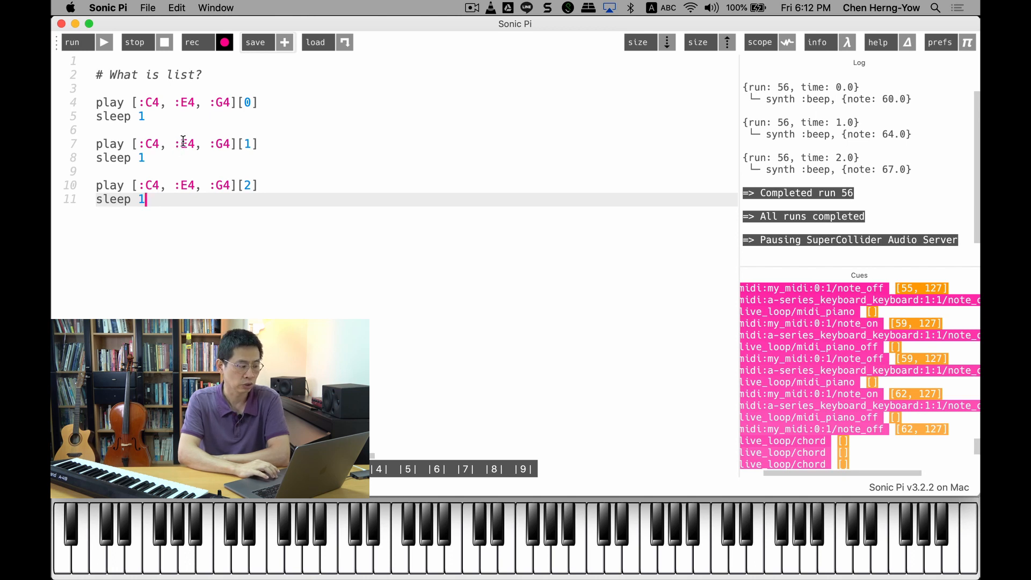
double_click(185, 144)
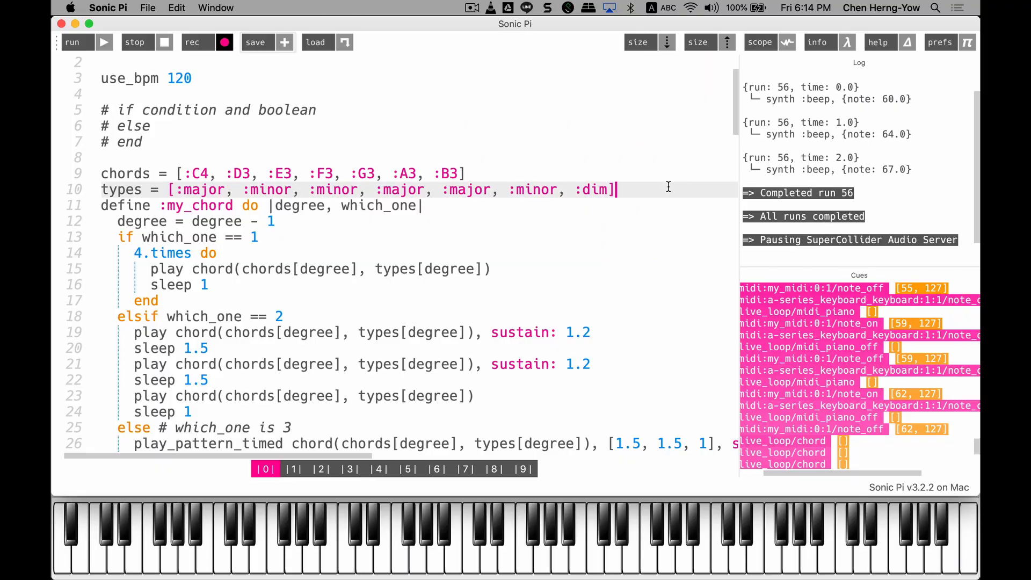
scroll("down", 3)
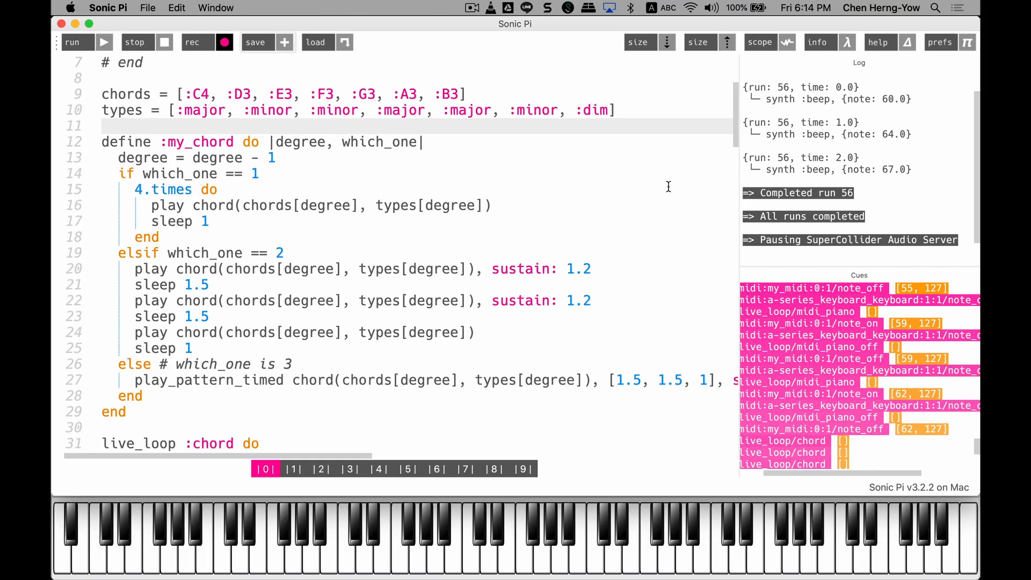
scroll("down", 3)
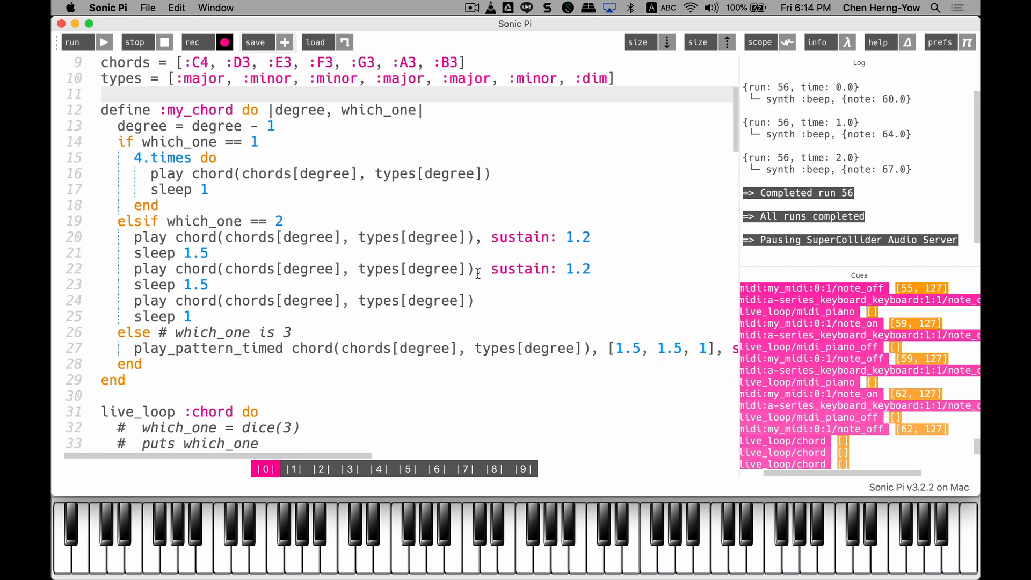
mouse_move(441, 300)
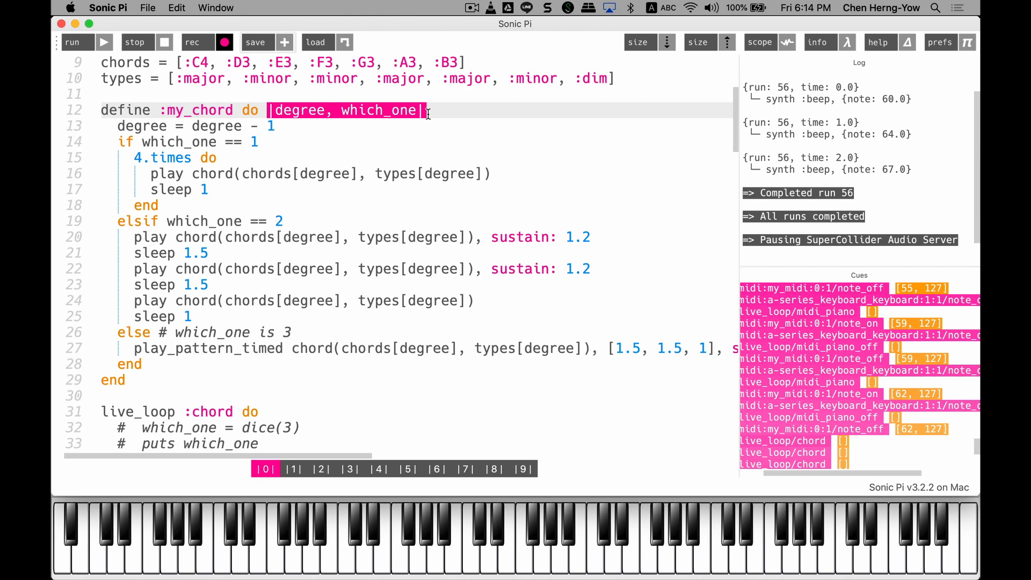
left_click(308, 126)
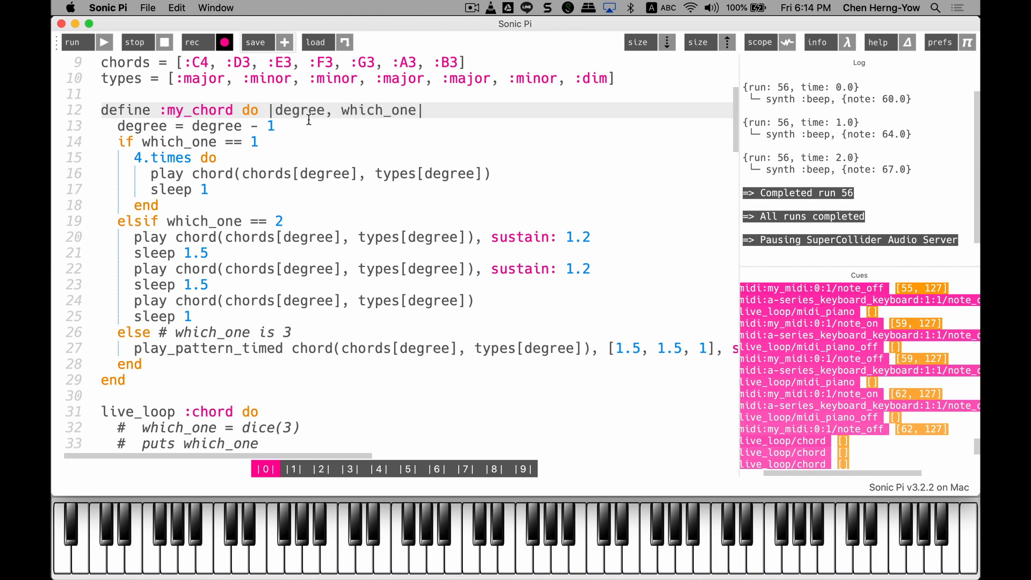
mouse_move(368, 125)
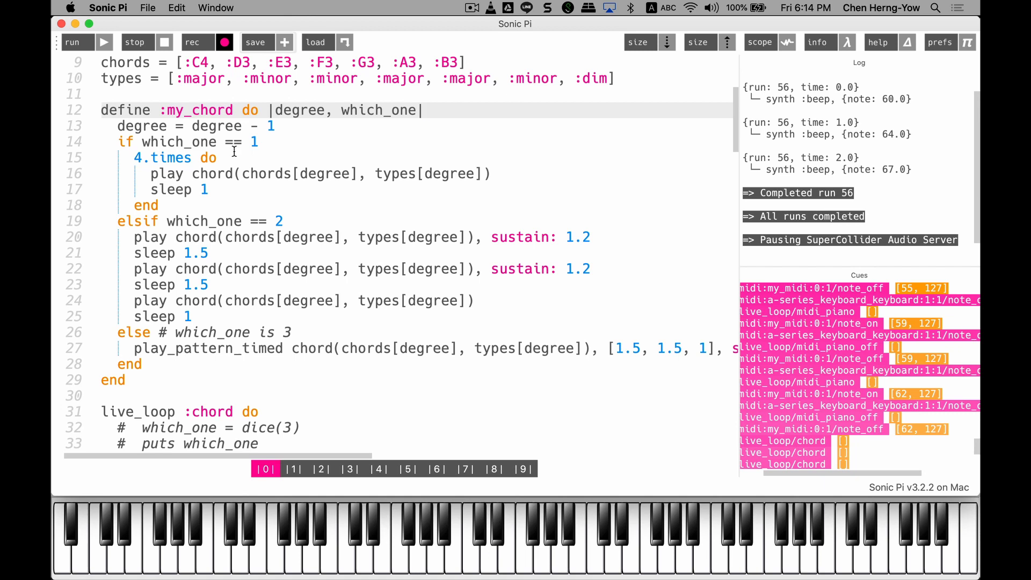
scroll("up", 3)
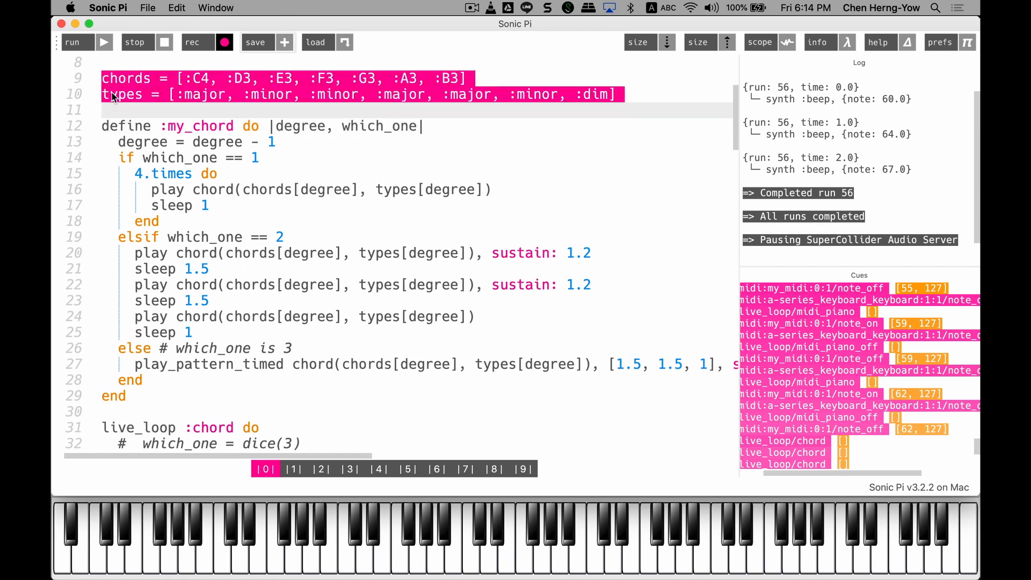
left_click(219, 126)
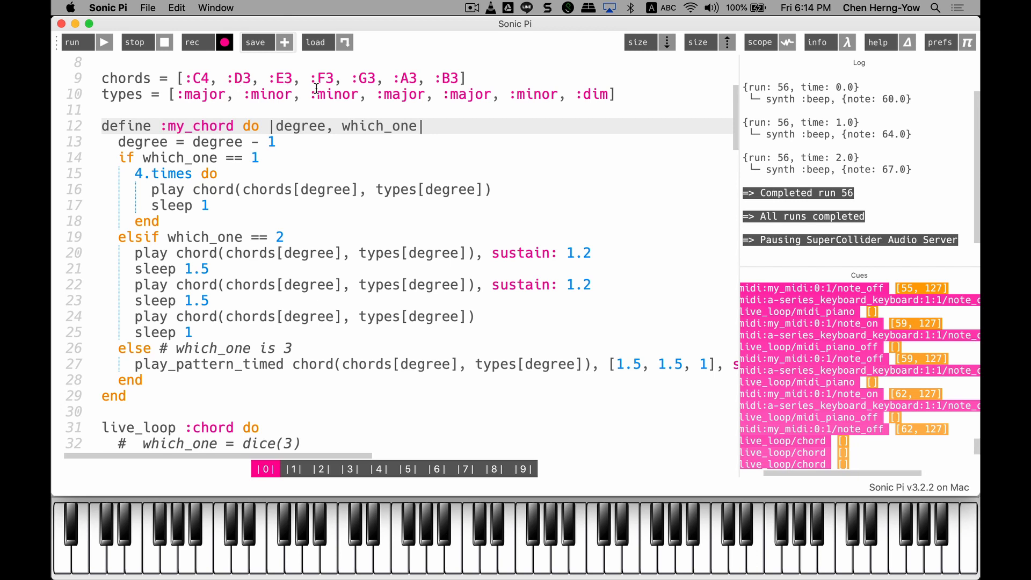
mouse_move(450, 89)
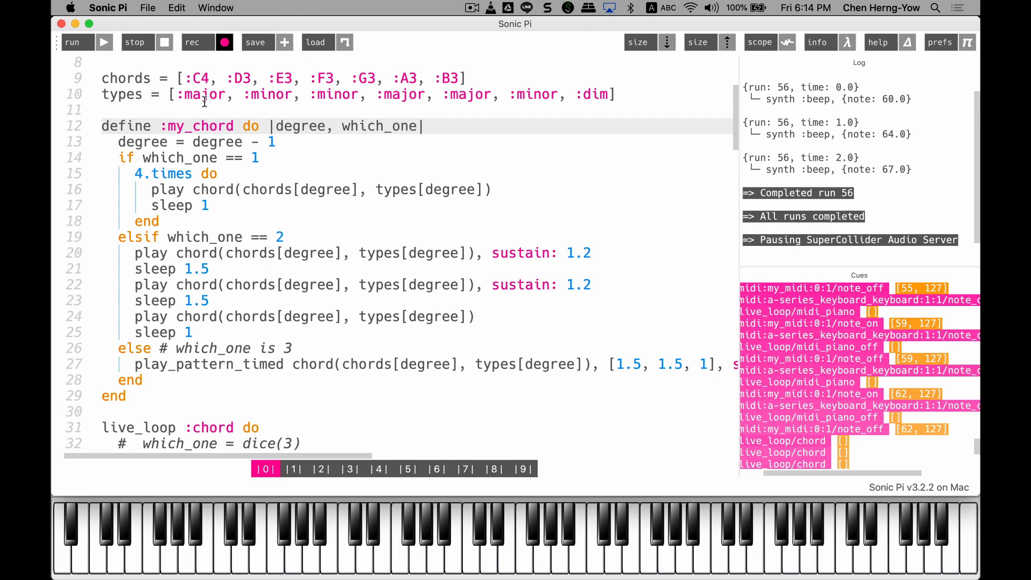
mouse_move(322, 103)
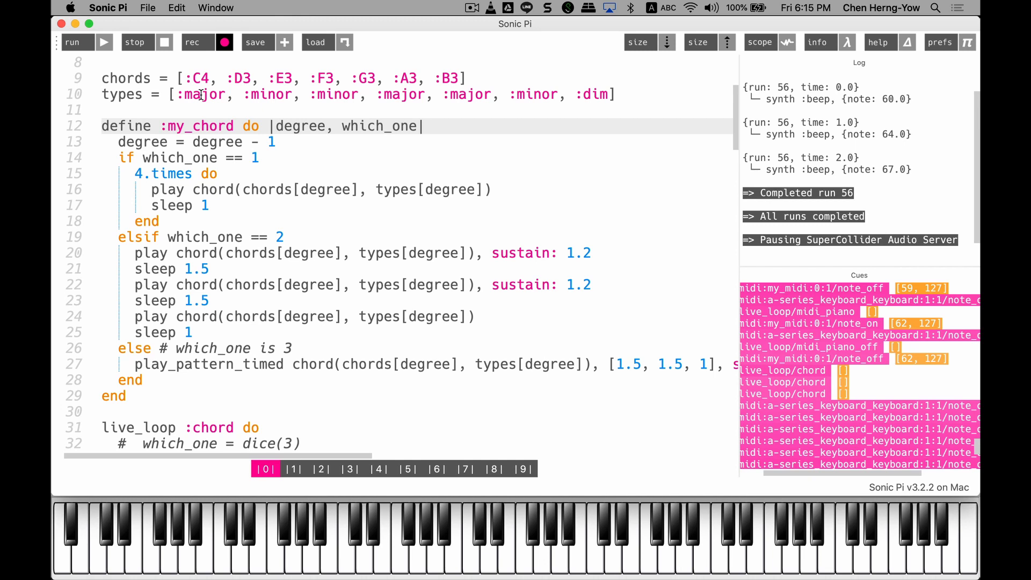
scroll("down", 3)
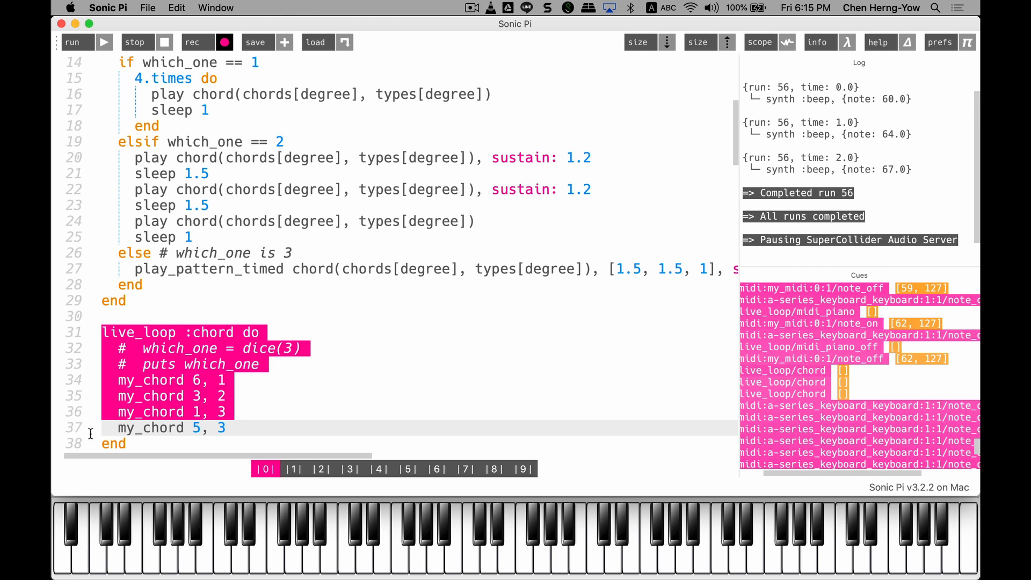
Step: Set the four my_chord calls' degrees to 1, 5, 6 and 4
left_click(131, 395)
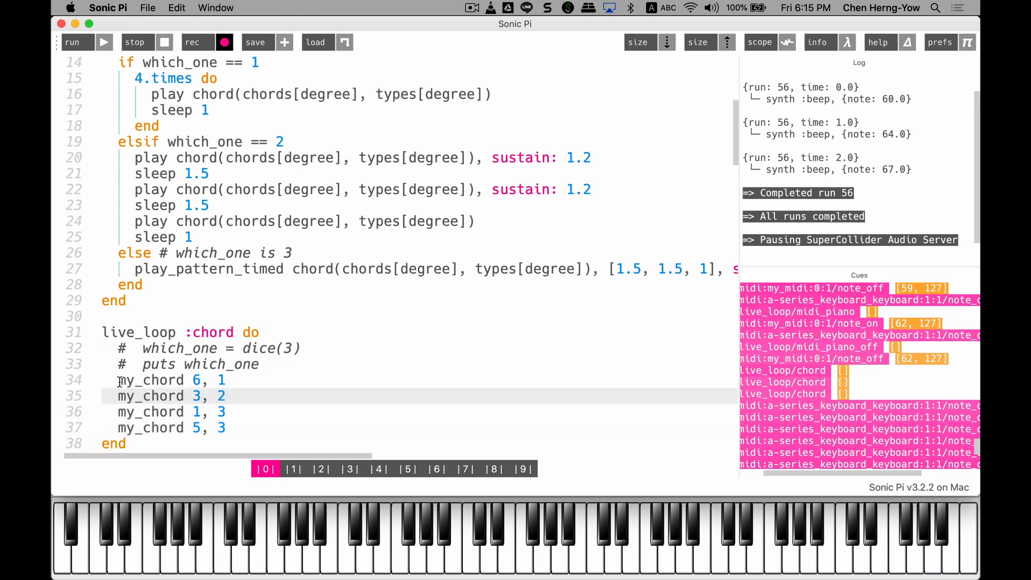
left_click(203, 396)
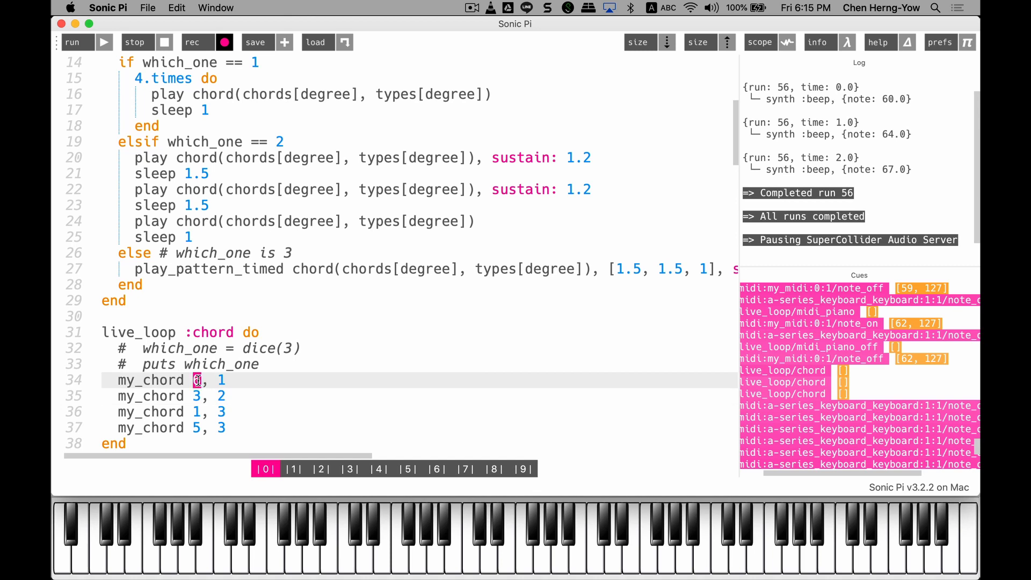
type("6")
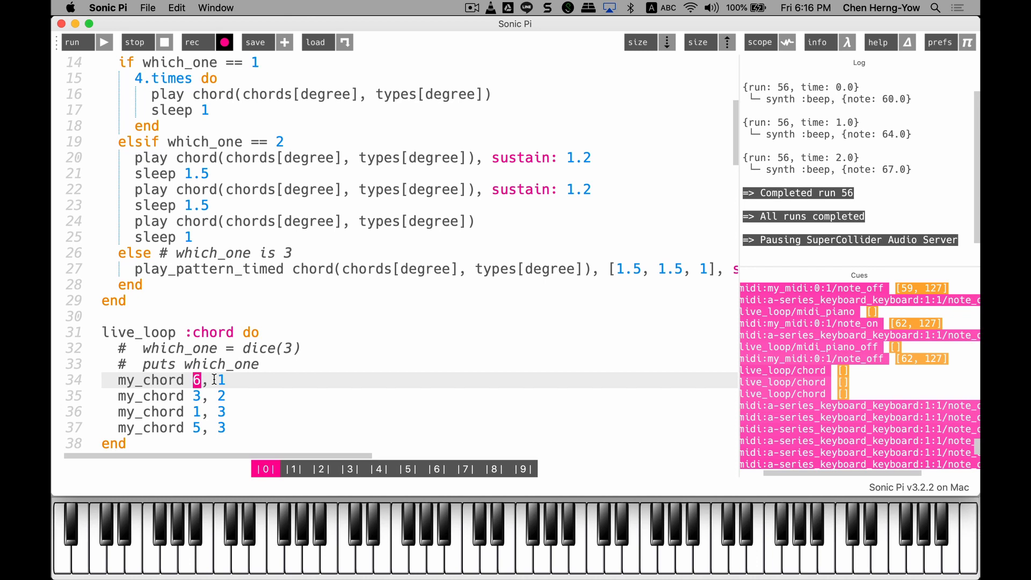
left_click(222, 380)
type("1")
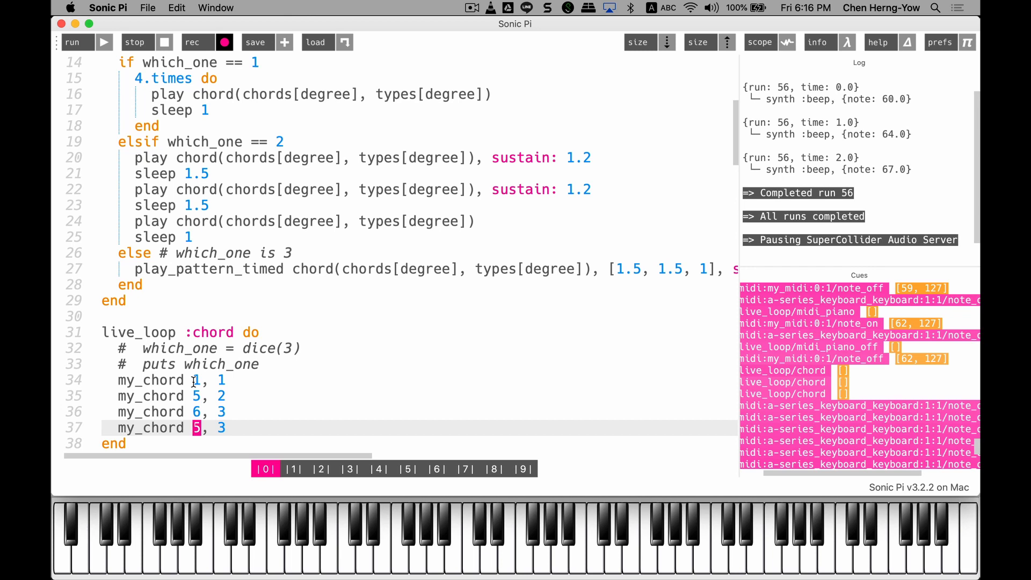
type("4")
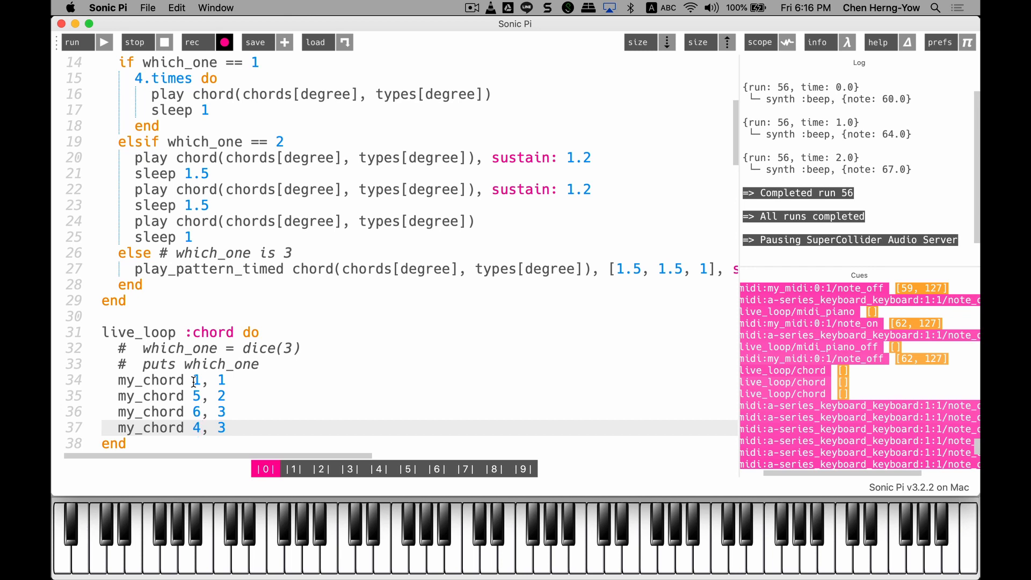
left_click(226, 428)
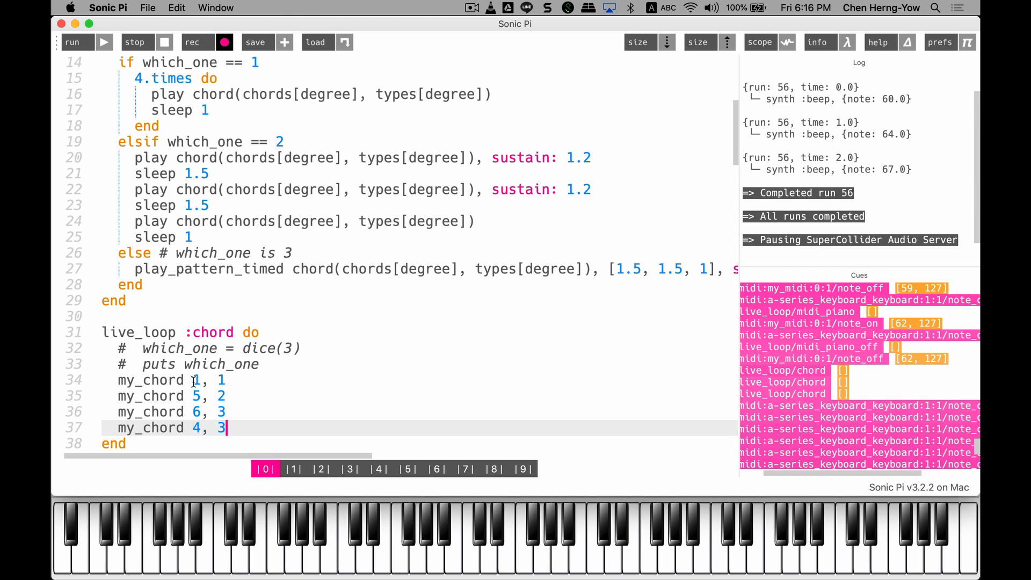
Step: Run the loop, then edit calls toward degrees 1, 4, 6, 5 with types 3, 2, 2, 3
left_click(73, 41)
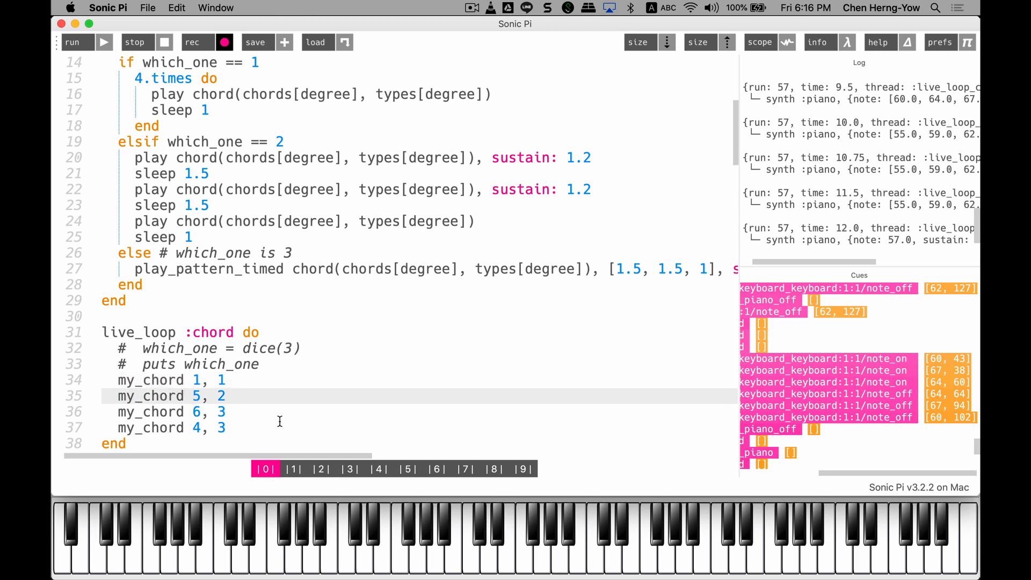
type("4")
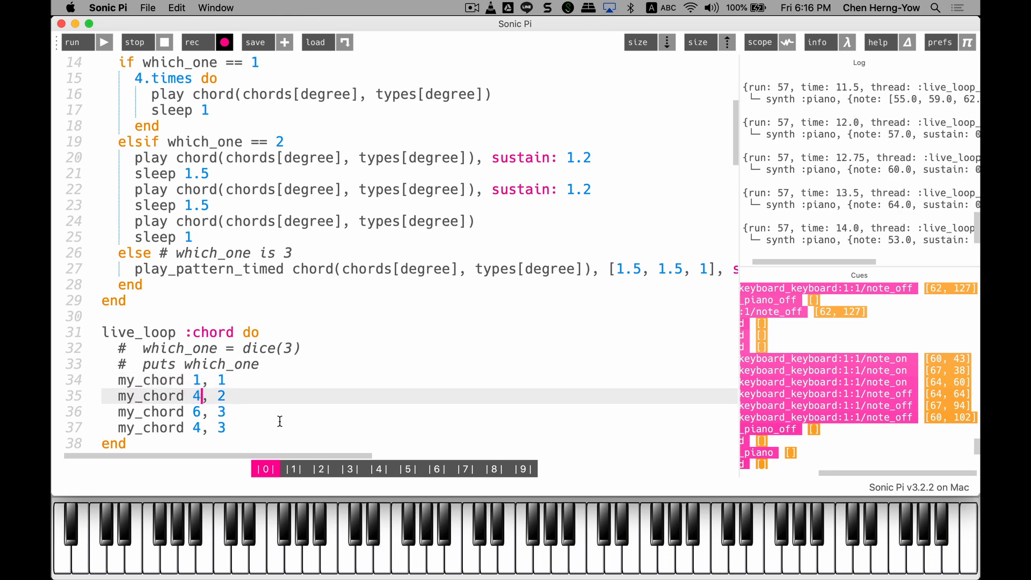
type("5")
left_click(419, 381)
type("3")
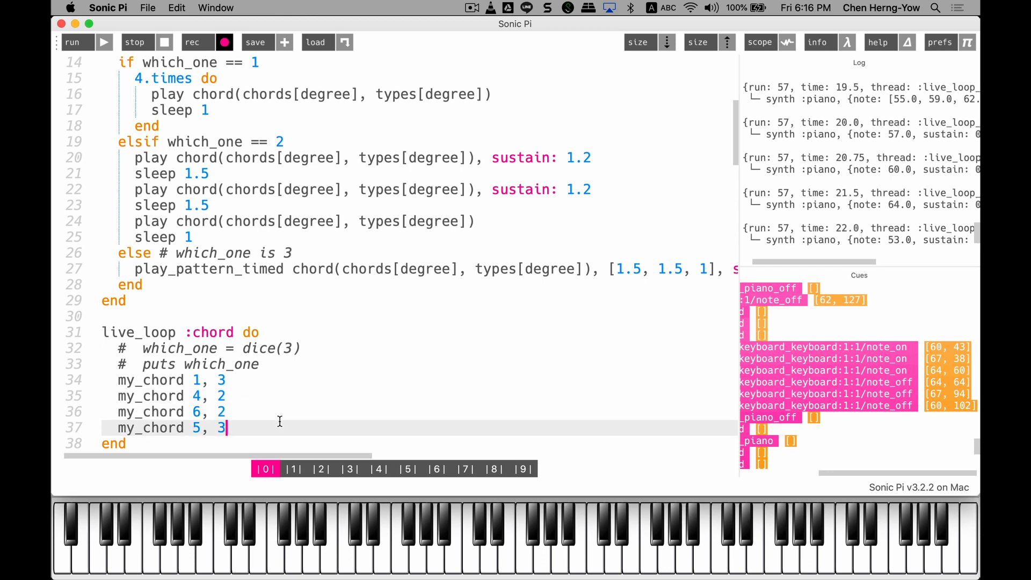
Step: Rerun the chord loop to listen, then stop playback
left_click(73, 41)
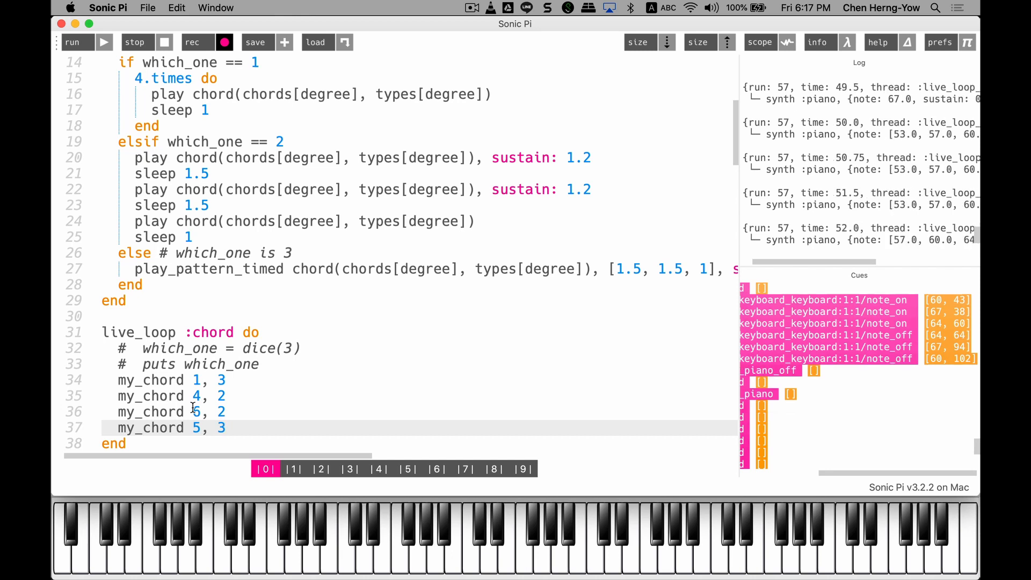
left_click(134, 42)
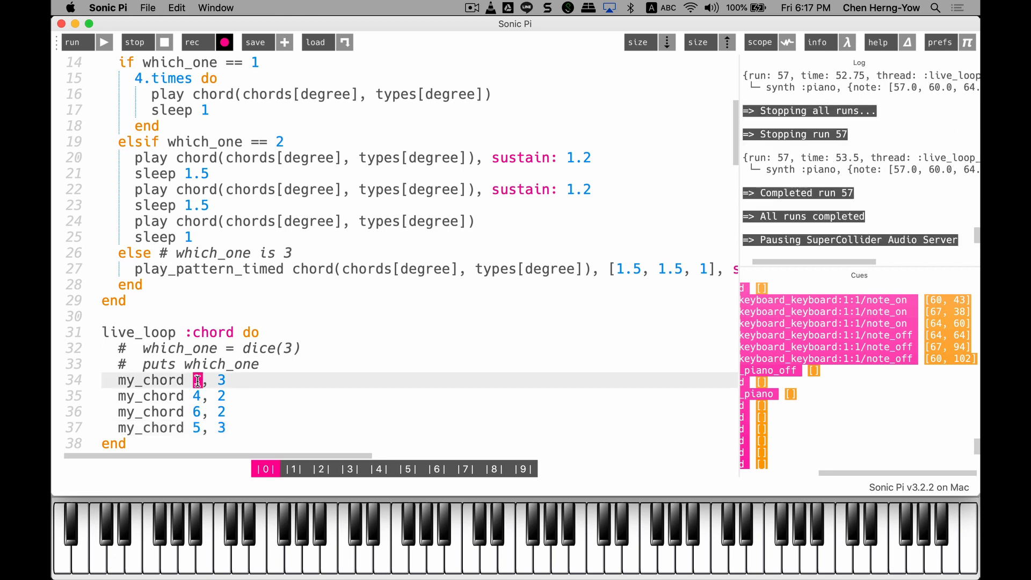
Step: Replace the third my_chord call's degree 6 with 1, keeping type 2
left_click(203, 395)
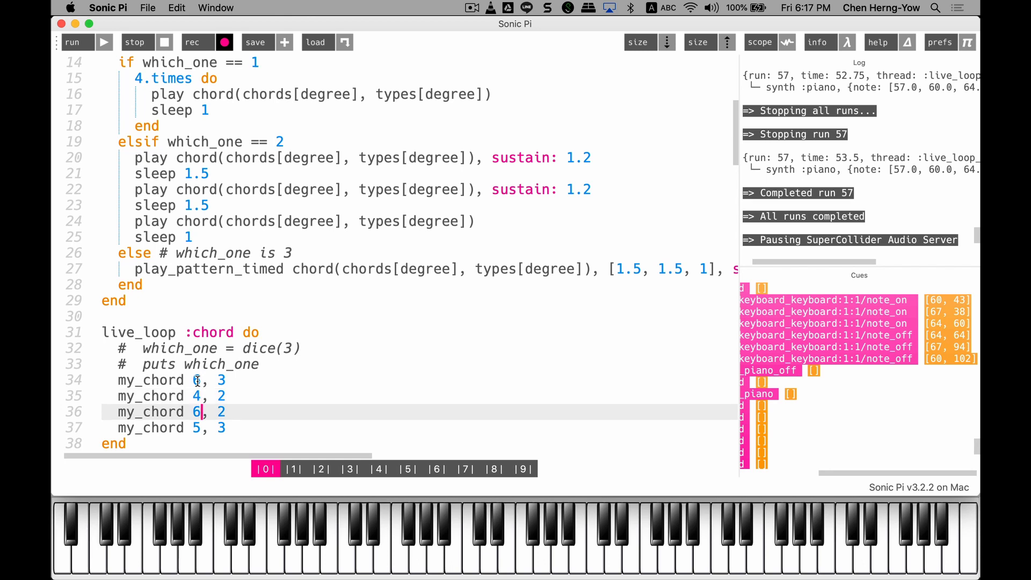
type("1")
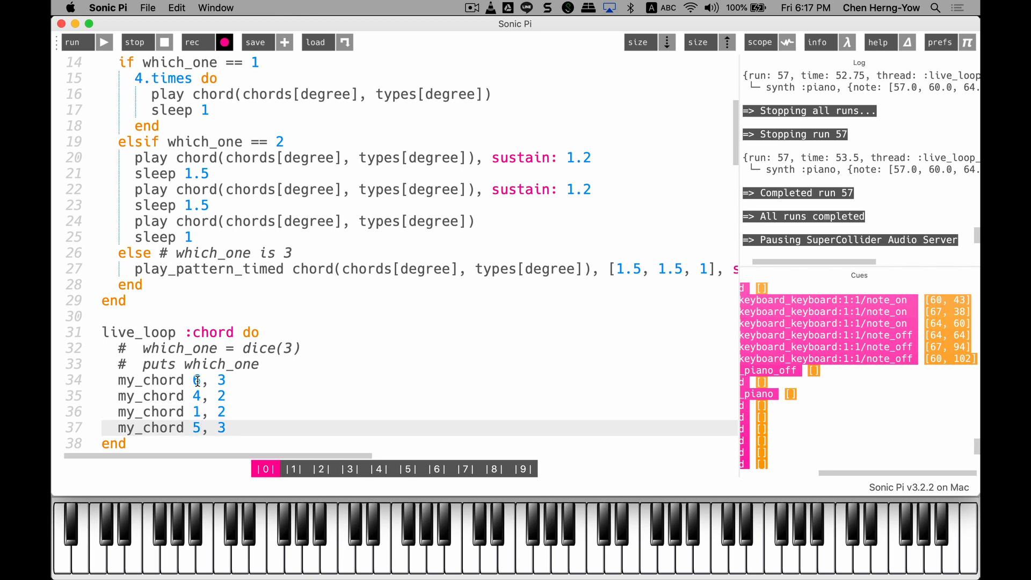
left_click(200, 380)
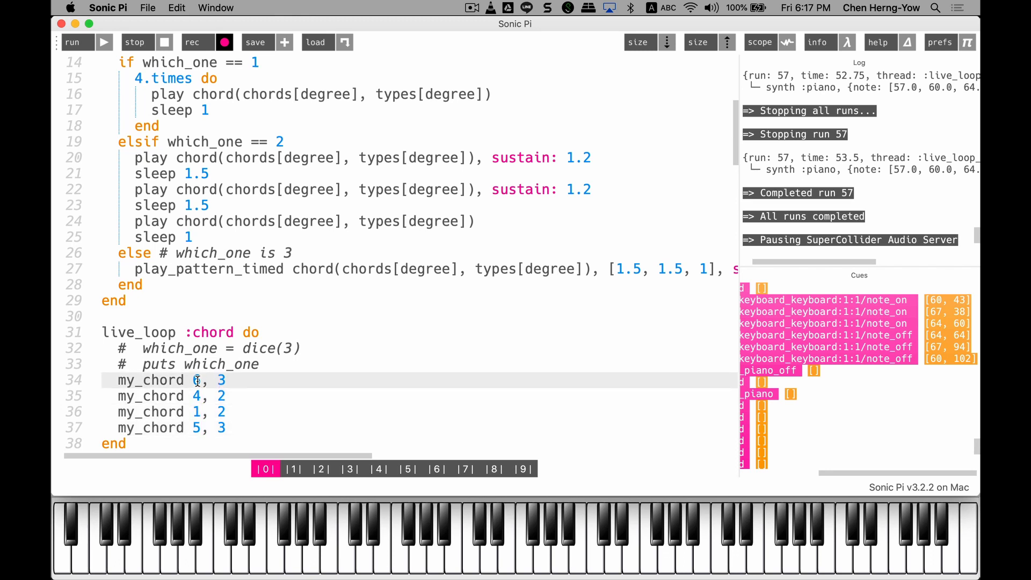